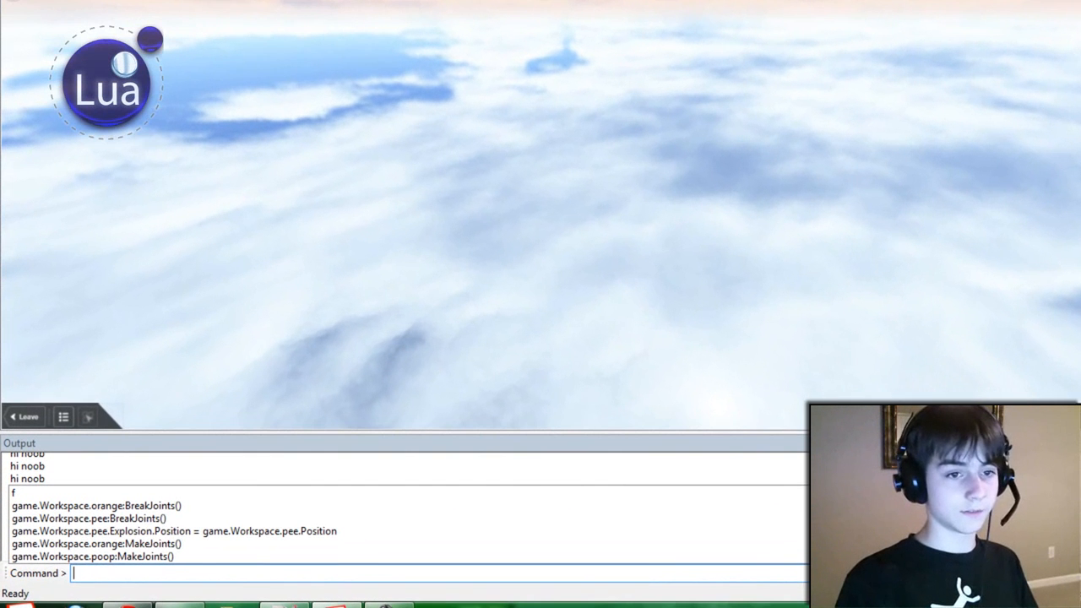
Assign x = 10 and word = "Hello", print both, and print undefined hello as nil
text(x = 10)
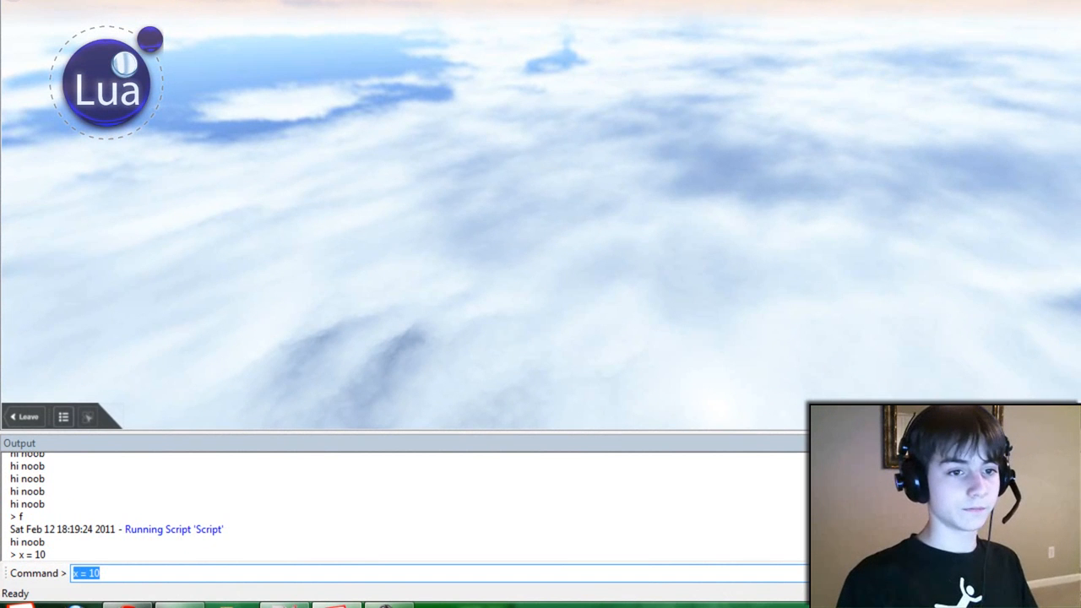
text(print(x)
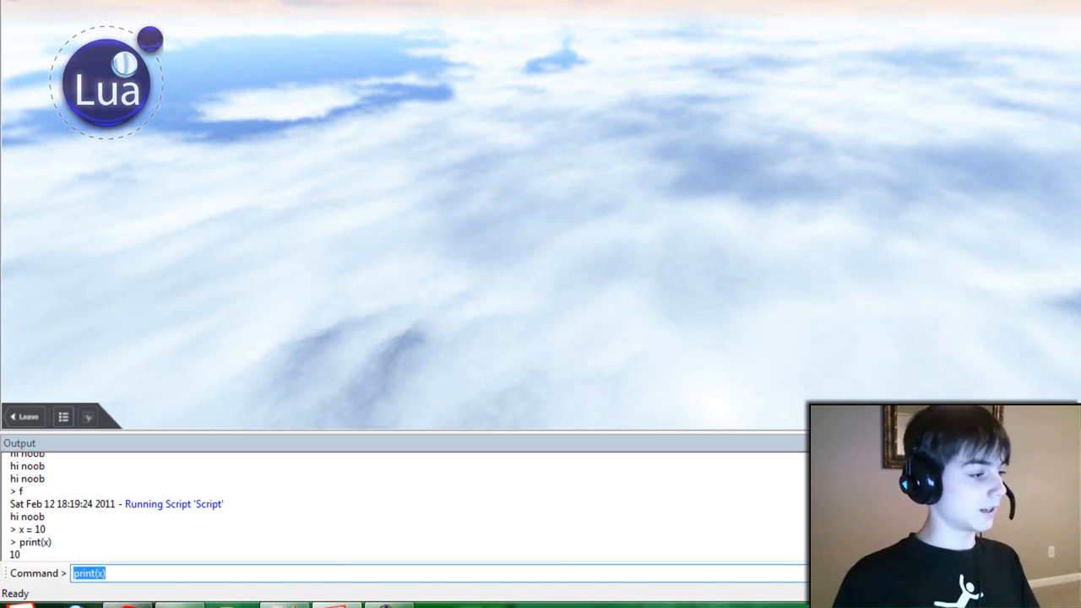
text(w)
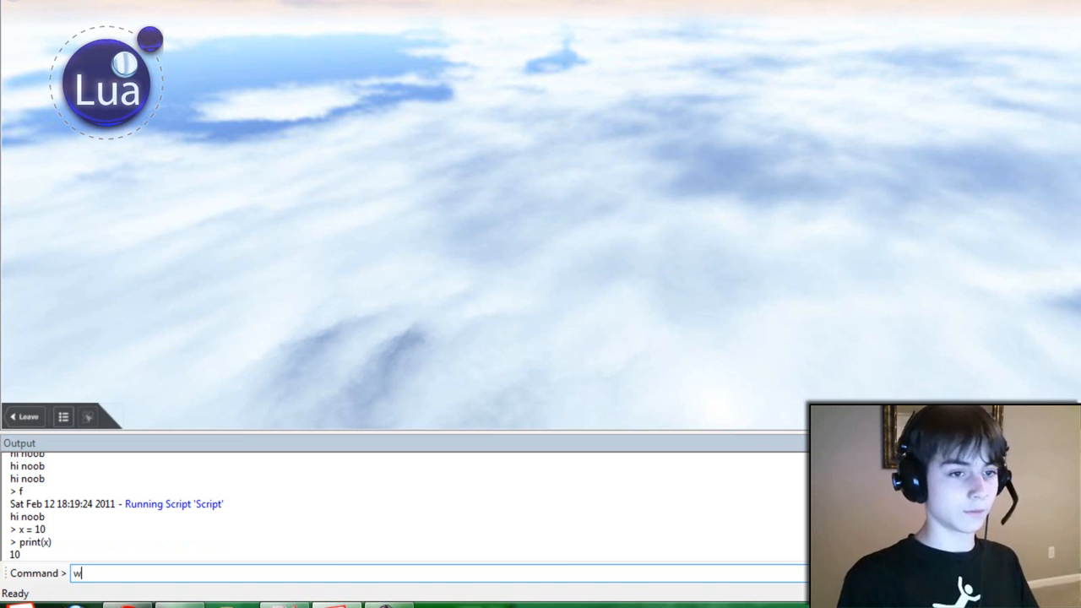
text(ord = "Hello")
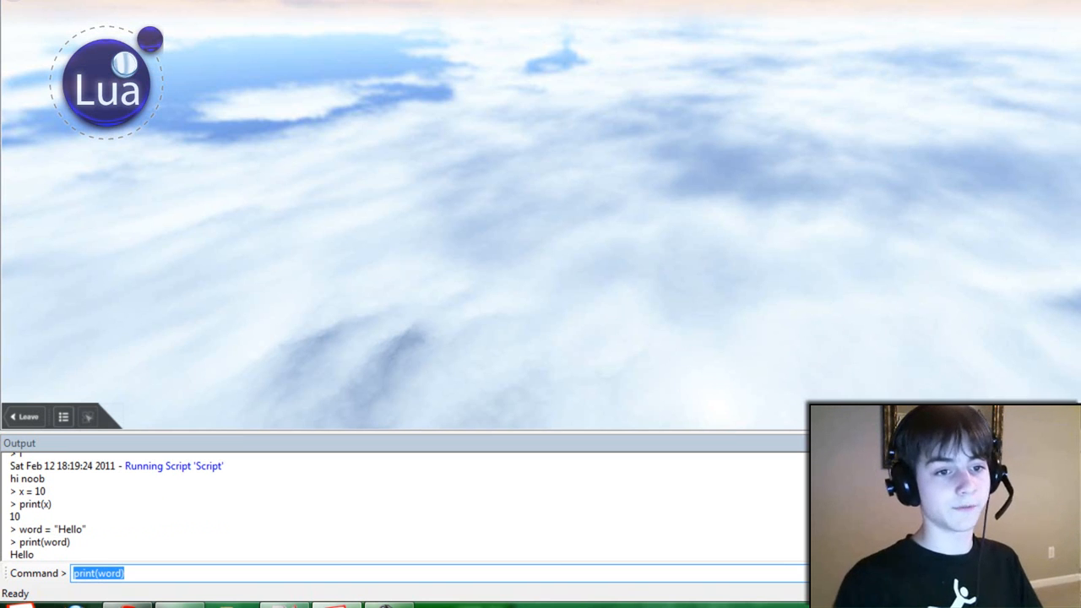
text(print(hello)
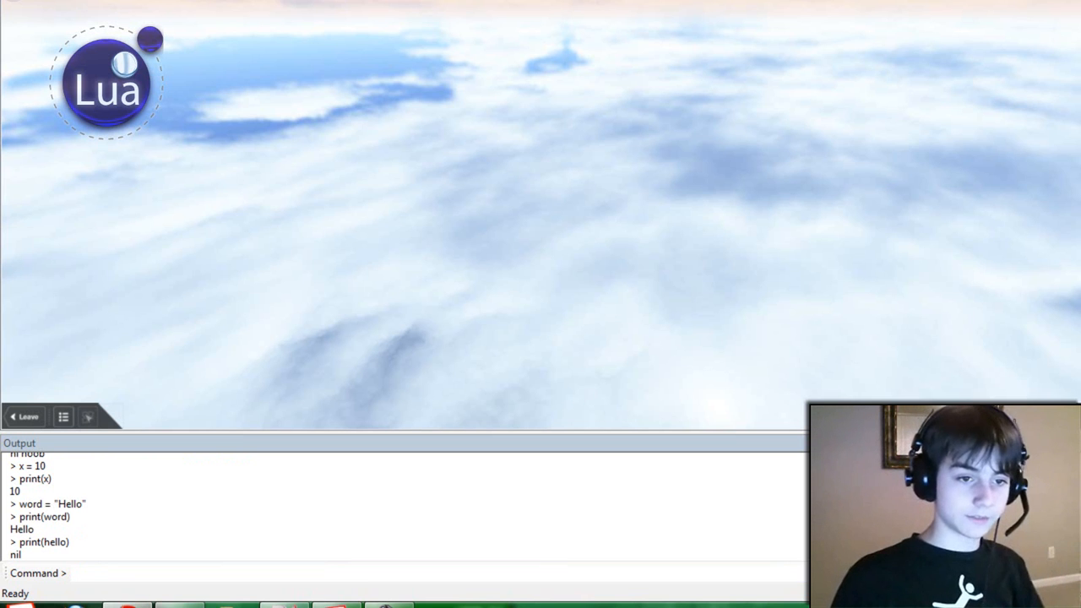
Print n as 12 then 24, then enter n = 78 x = n
click(337, 573)
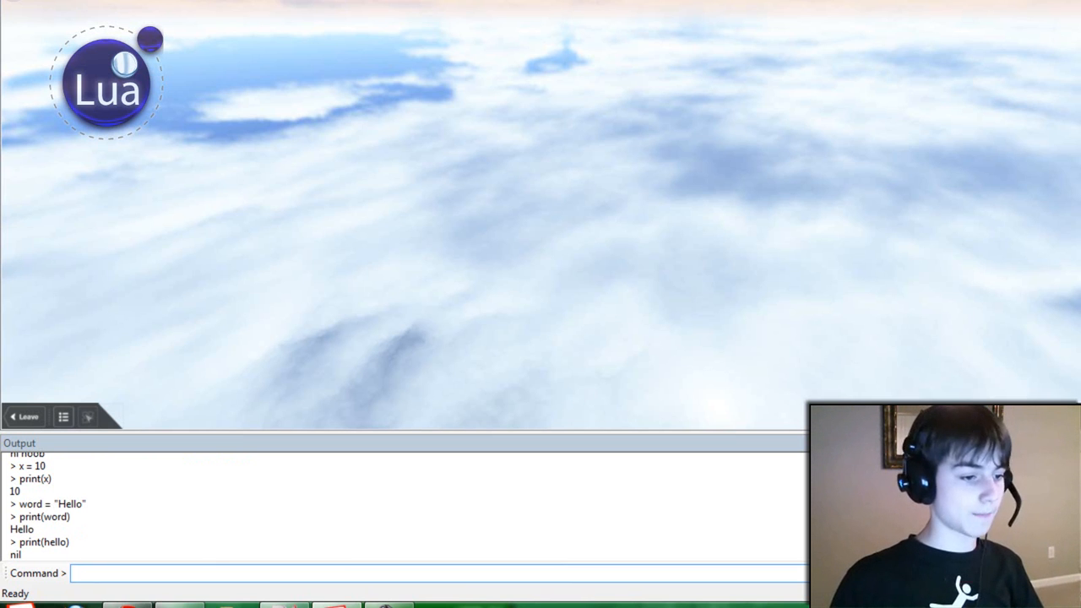
text(n = 12)
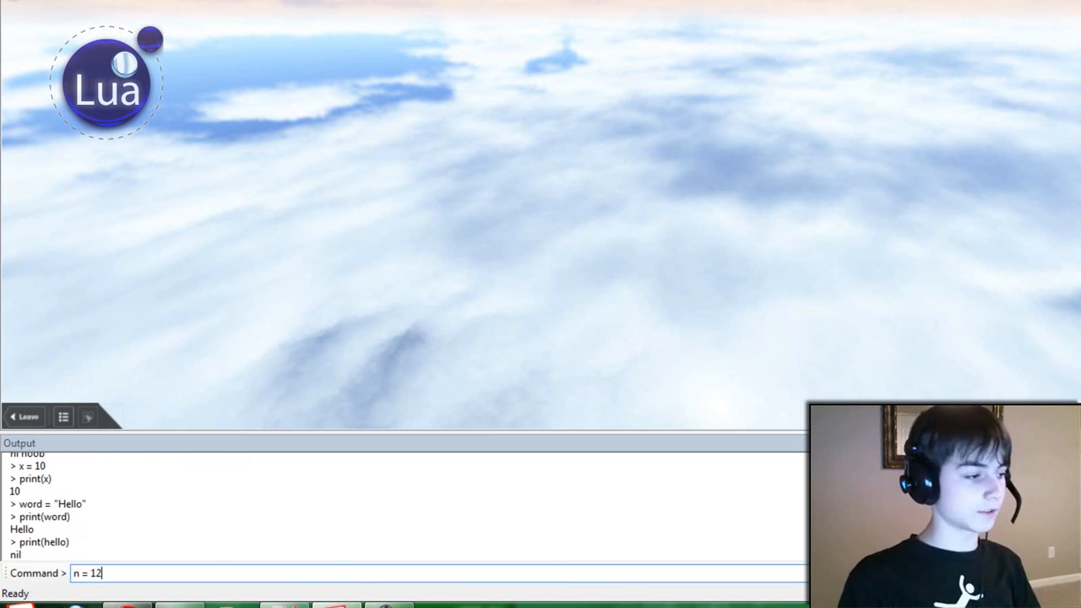
text(print()
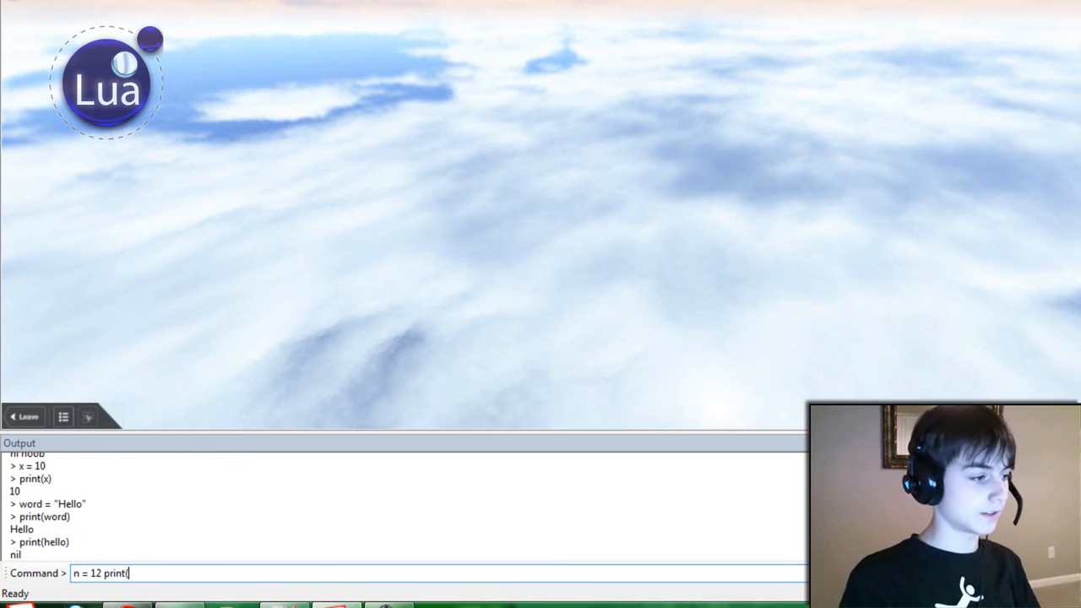
key(Return)
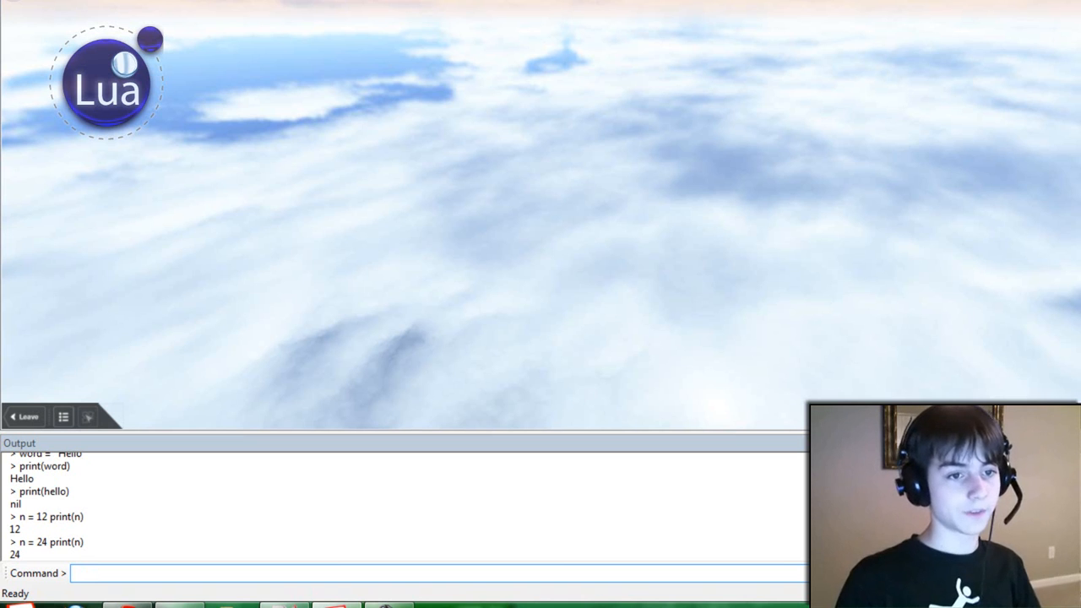
text(n =)
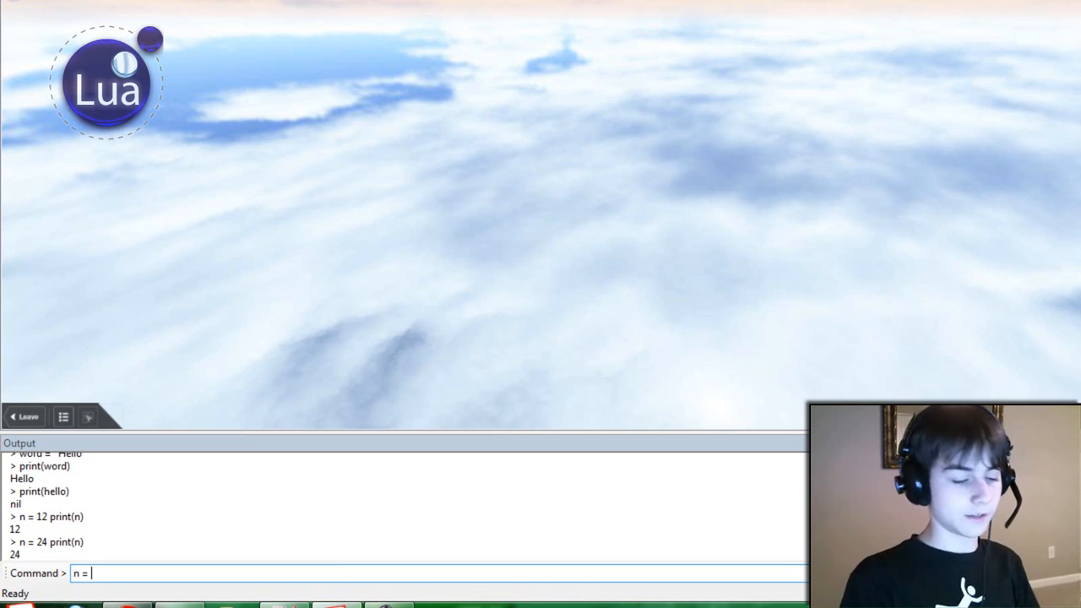
text(78)
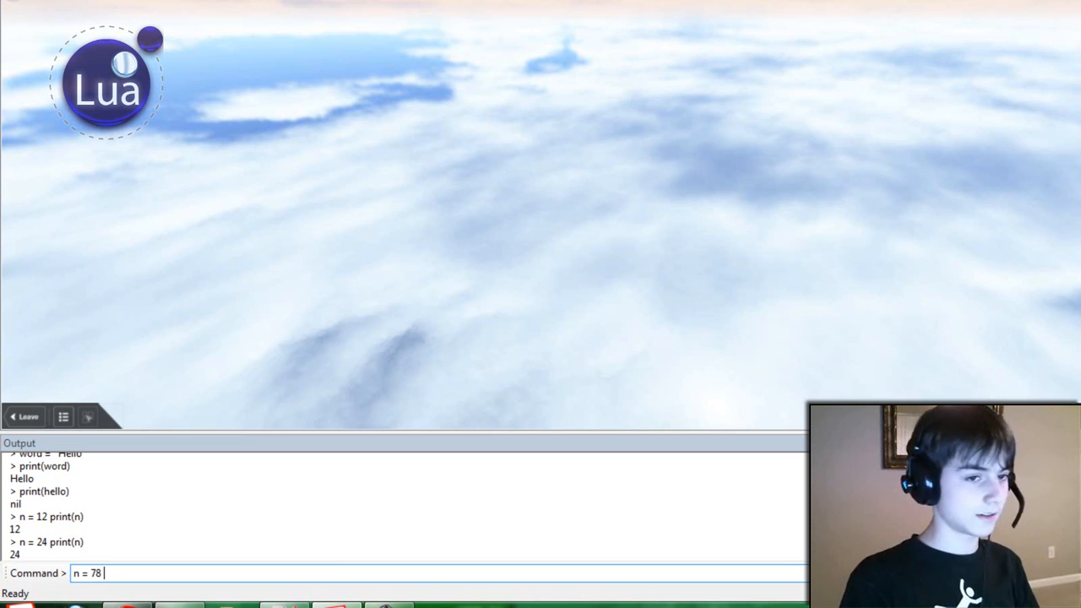
text(x = n)
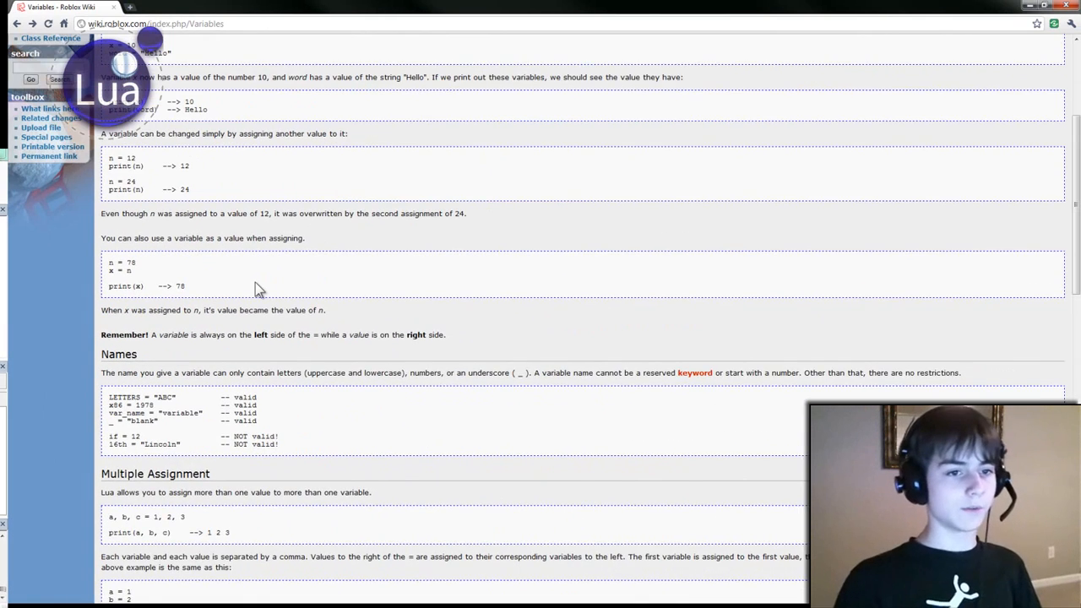
Scroll the Variables page past Names, Multiple Assignment and Swapping to Variable Scopes
scroll(down, 3)
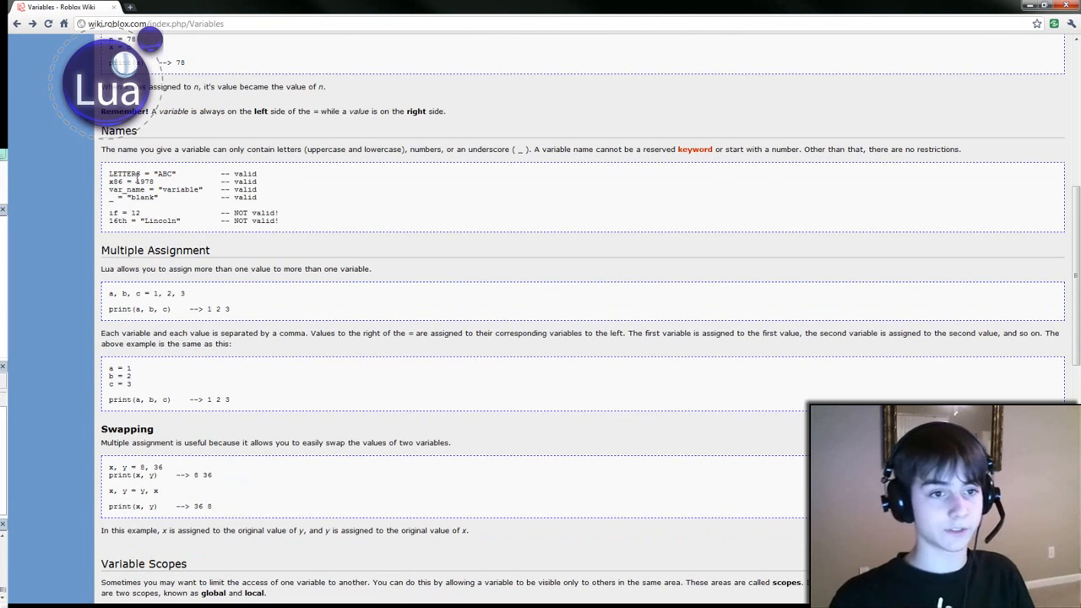
mouse_move(185, 150)
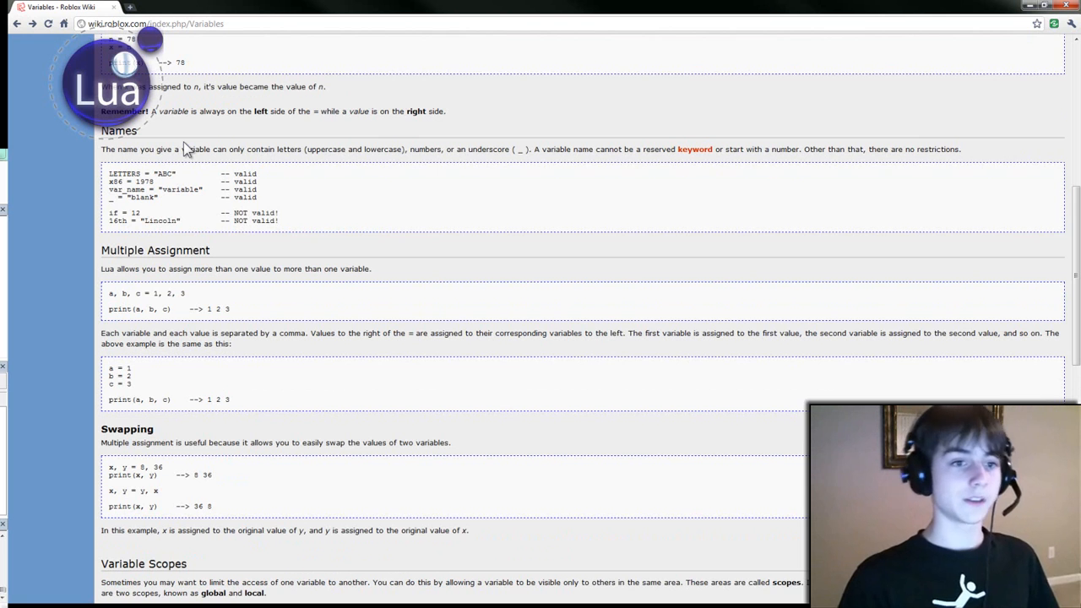
scroll(down, 3)
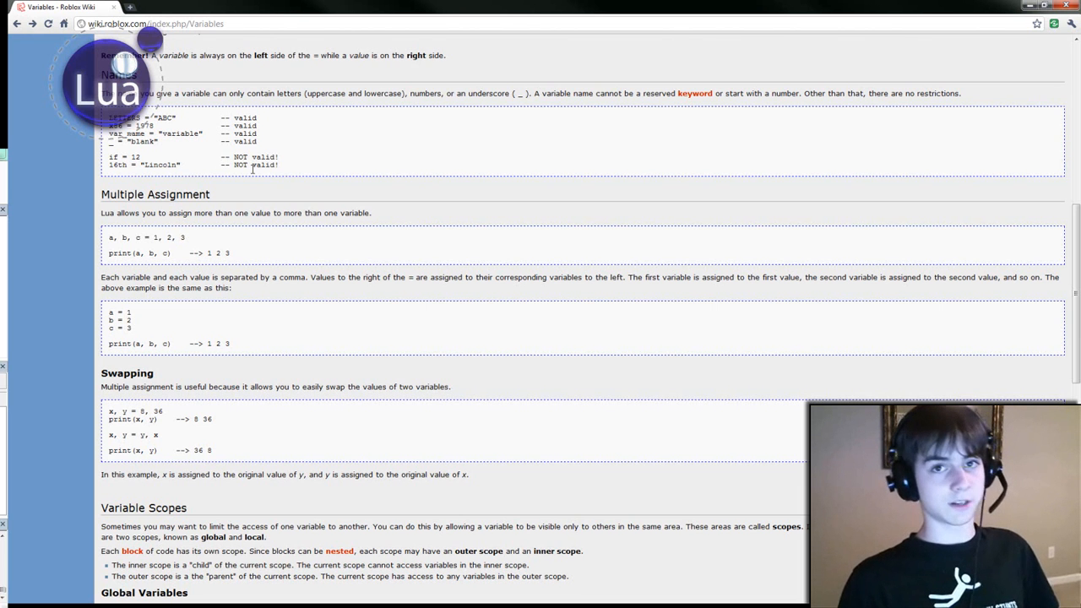
scroll(down, 3)
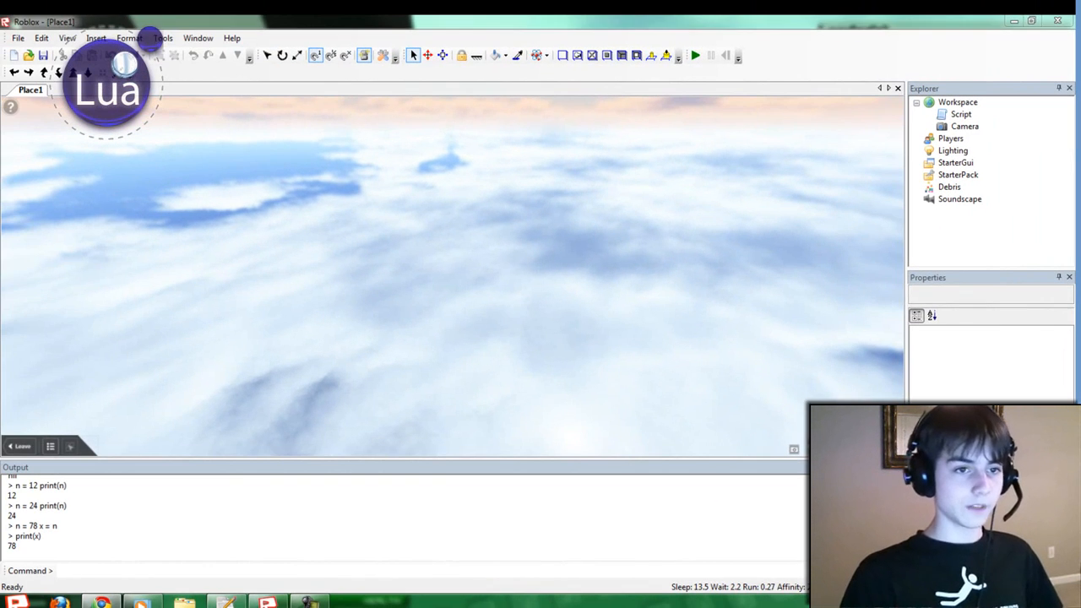
Assign a, b, c = 1, 2, 3 and print the results
click(338, 570)
text(a, b, c)
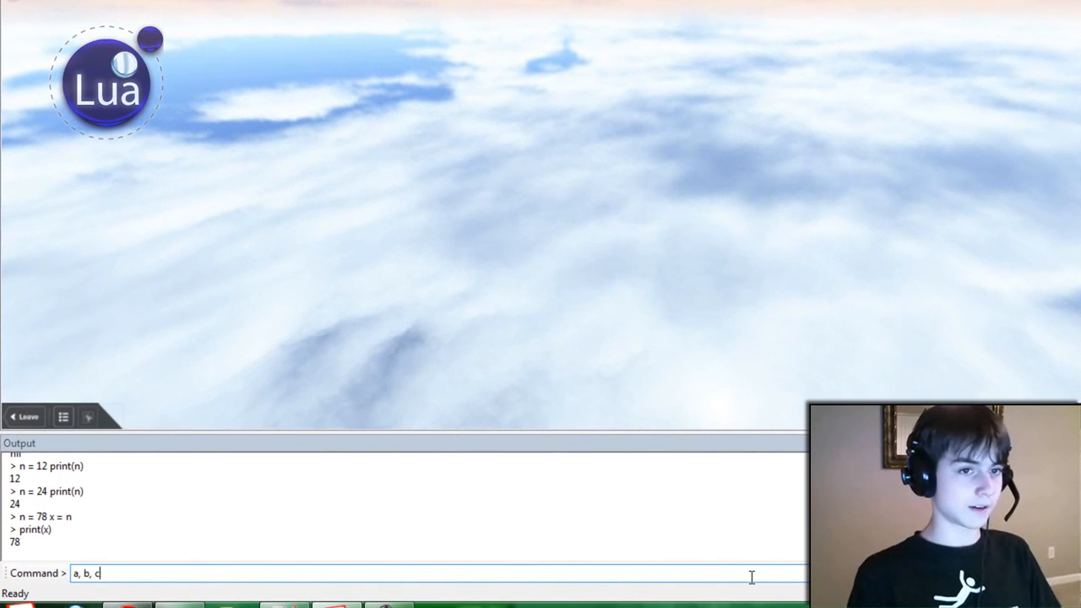
text(= 1, 2, 3)
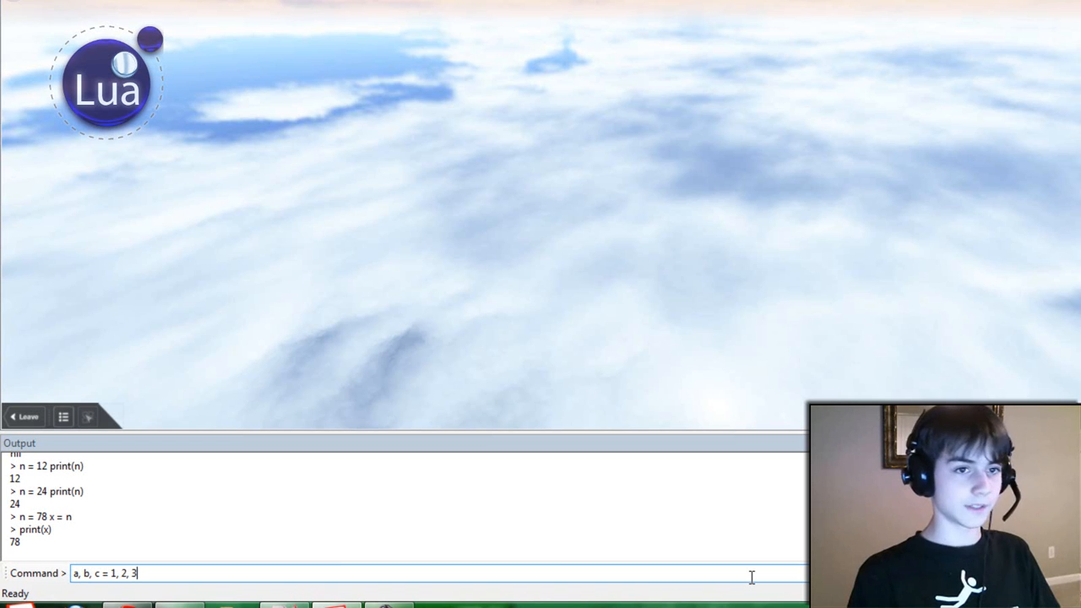
text(pri)
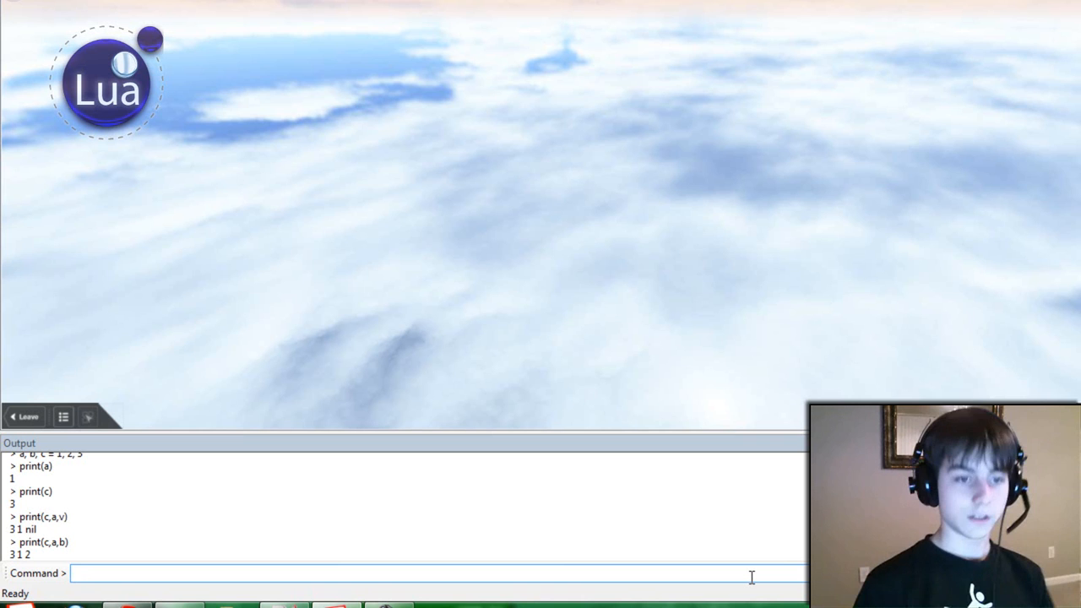
Assign x, y = 8, 36, print 8 36, then swap with x,y = y,x
text(x)
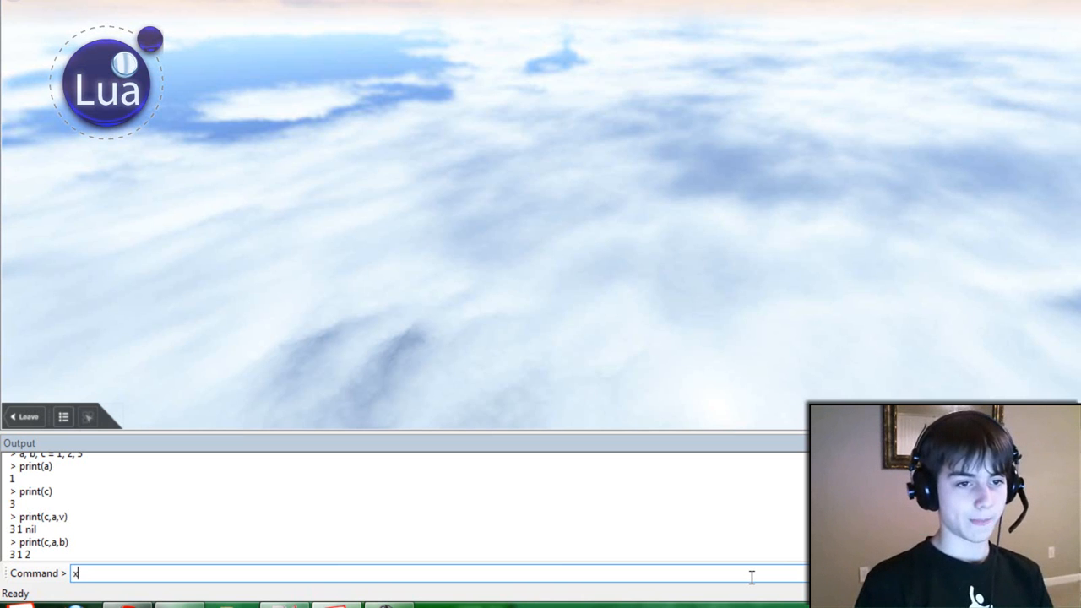
text(, y = 8)
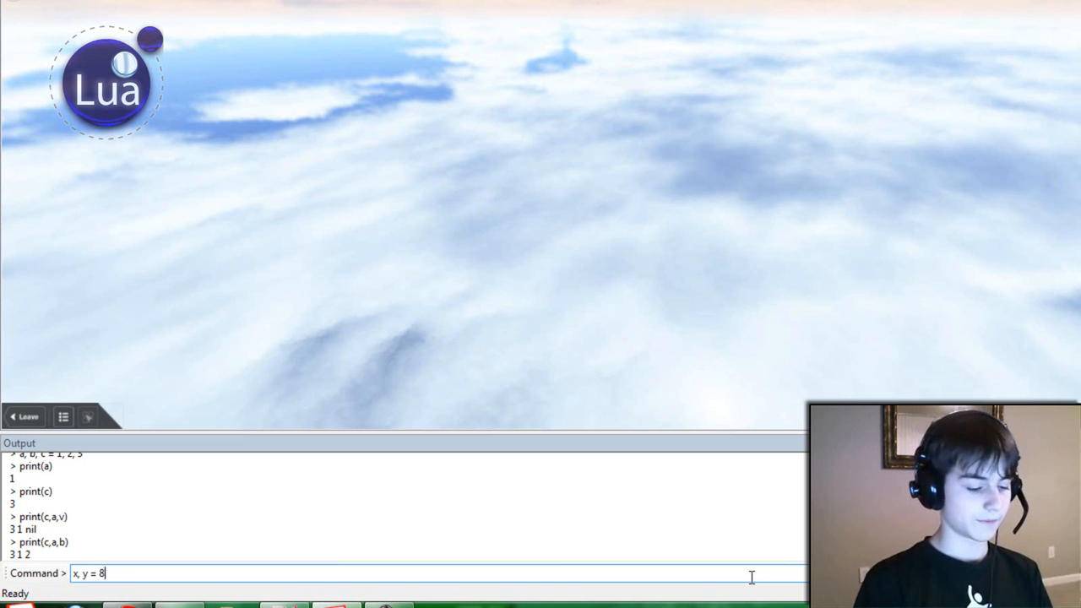
text(,36)
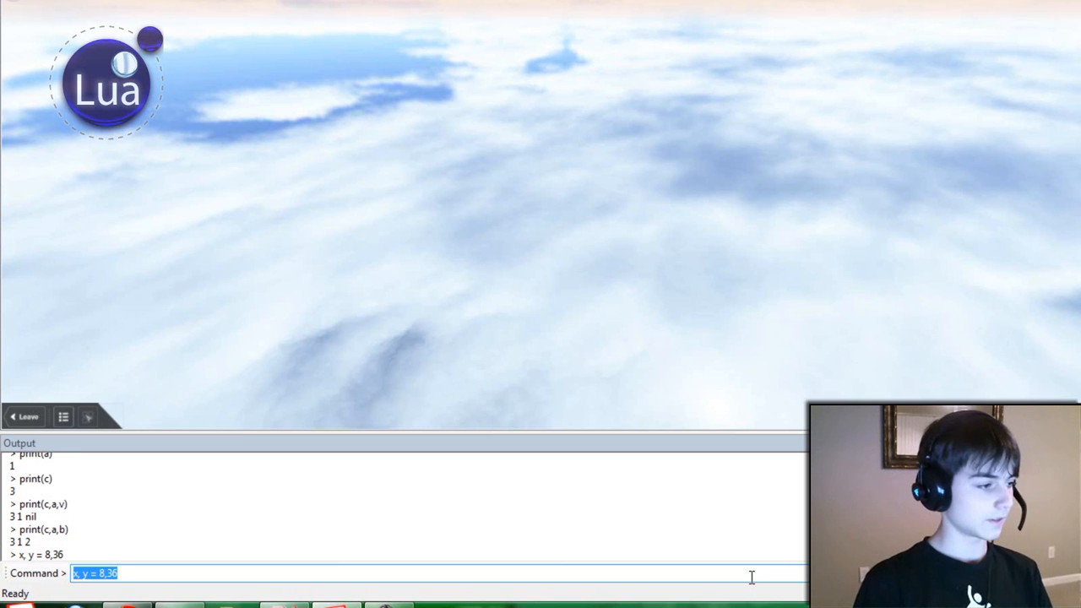
text(print(x,)
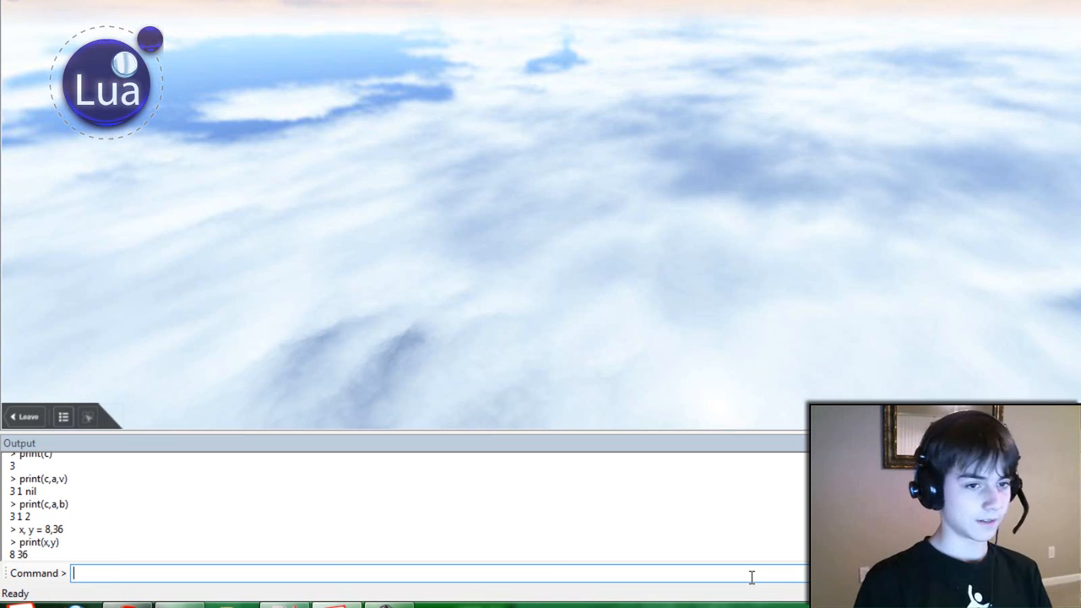
text(x,y = y,x)
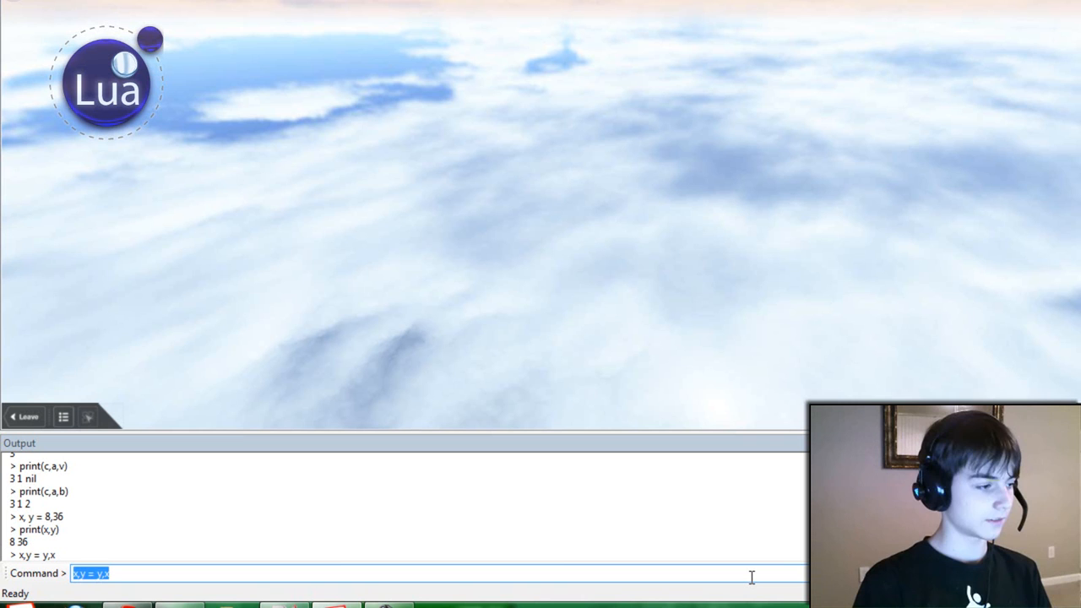
text(print()
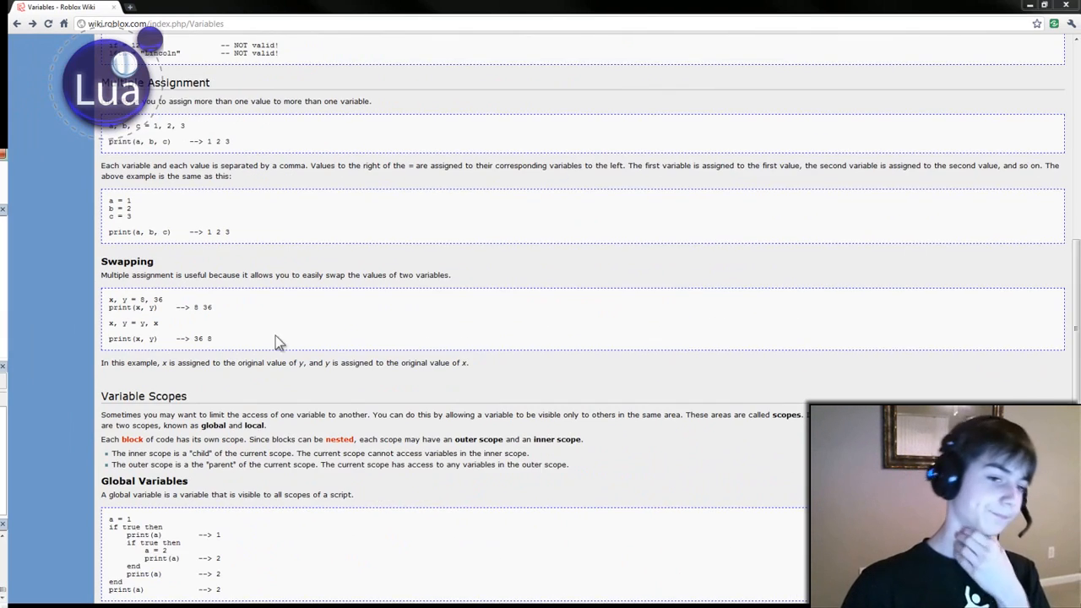
Scroll past Swapping to the Variable Scopes, Global and Local Variables examples
scroll(down, 3)
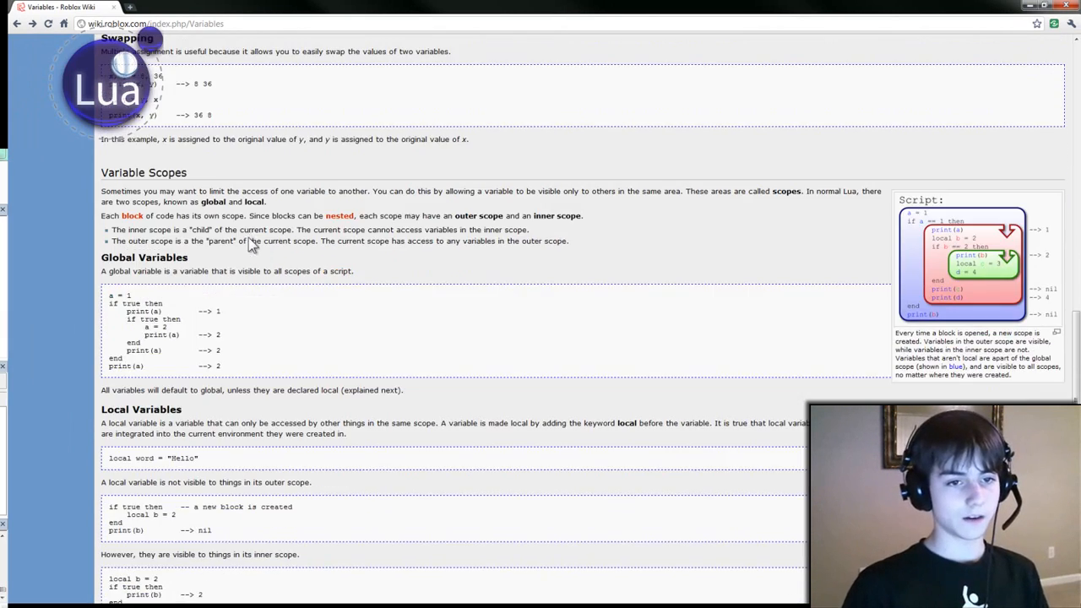
scroll(down, 3)
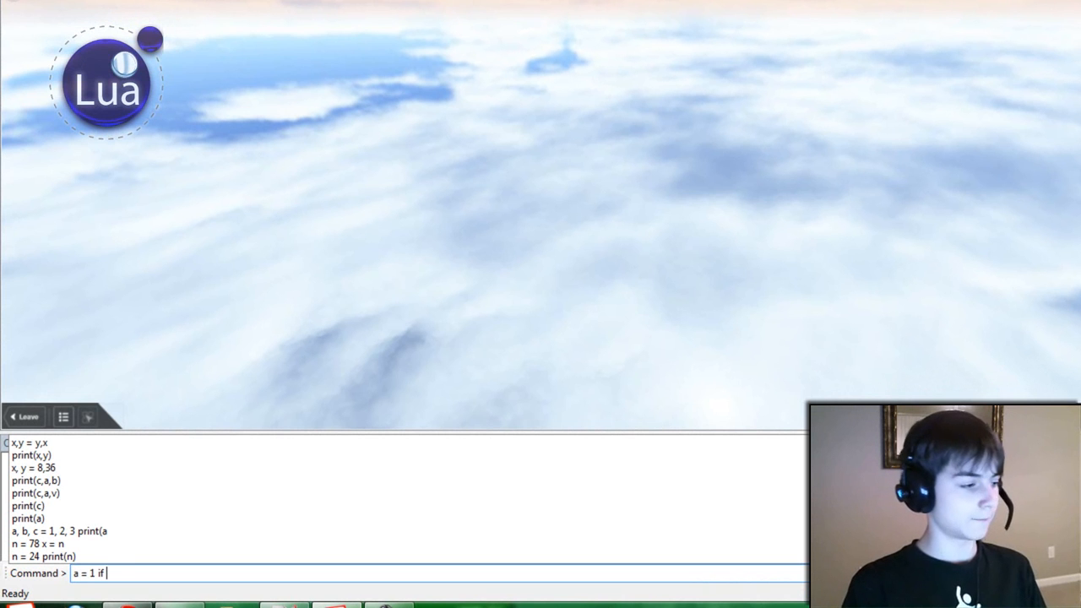
Run nested if-blocks with a = 2 inside, printing 1, 2, 2, 2, and recall the command
text(true then pri)
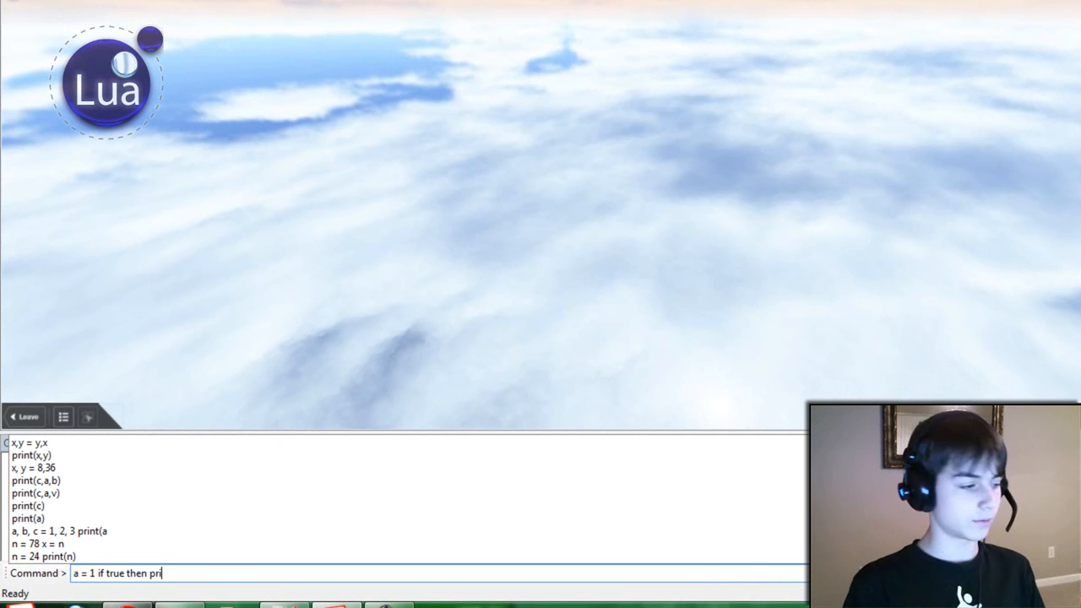
text(nt(a))
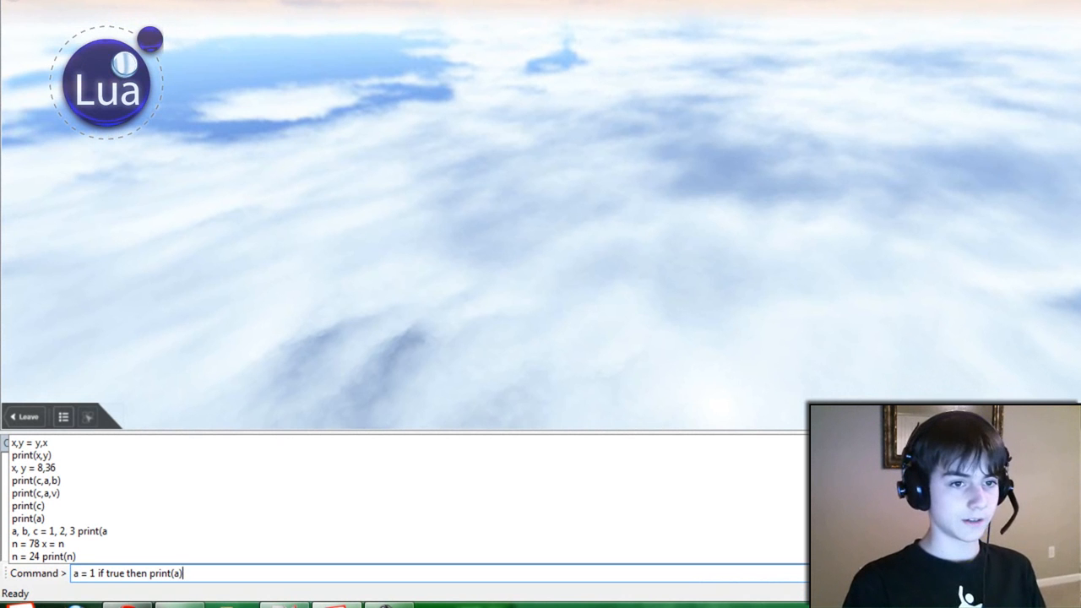
text(if true then)
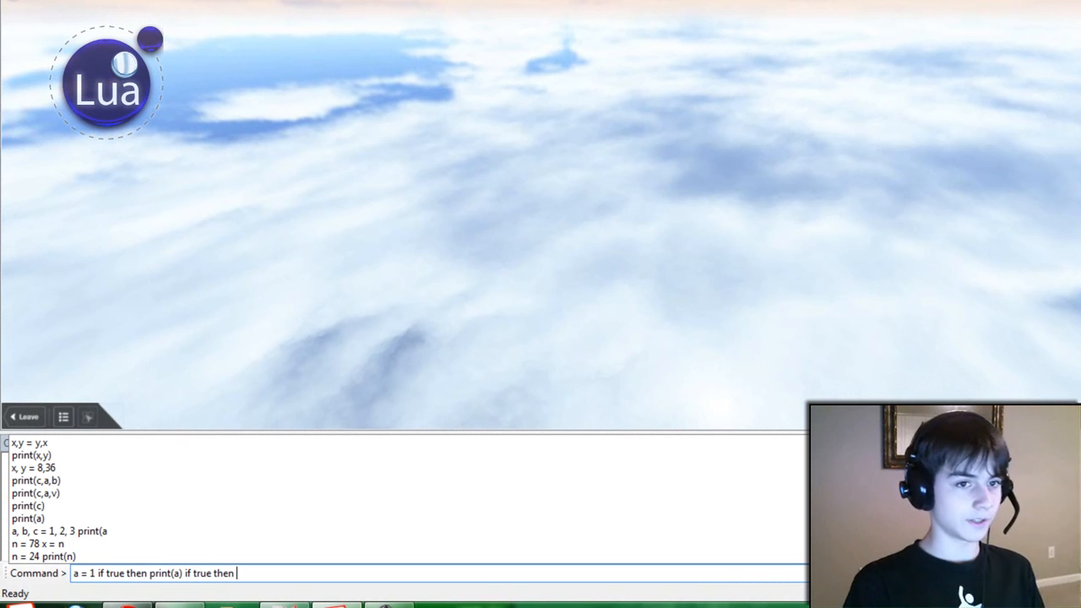
text(a = 2 print(a) end)
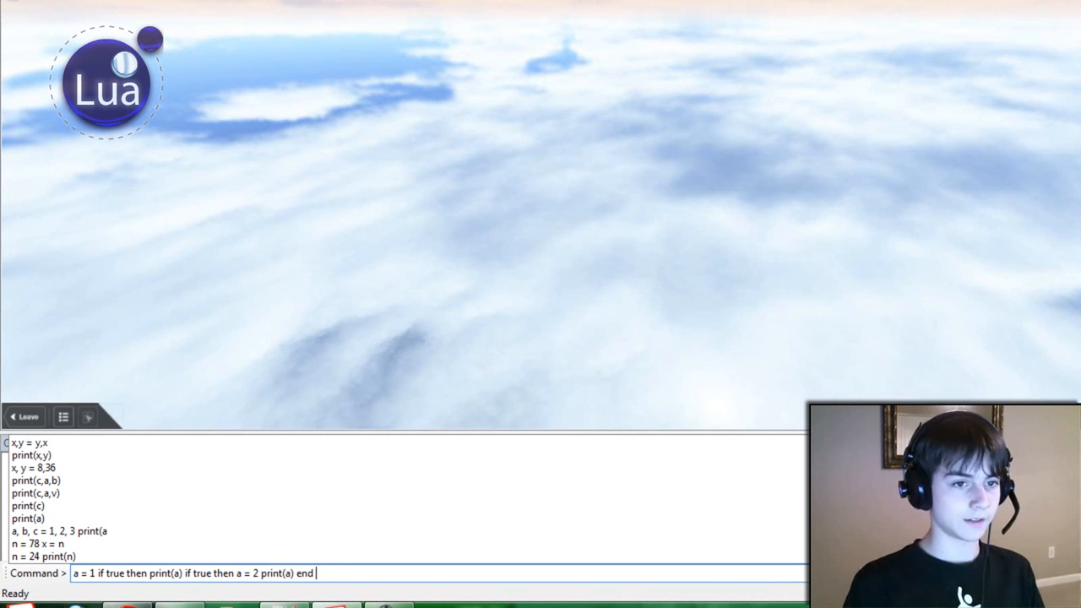
text(print(a) end)
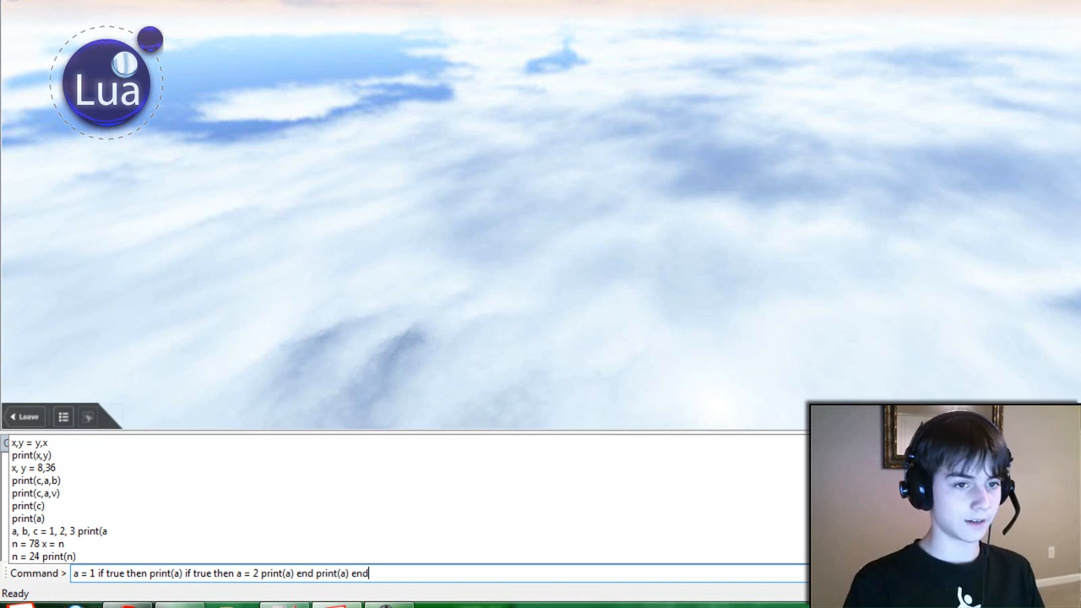
text(print)
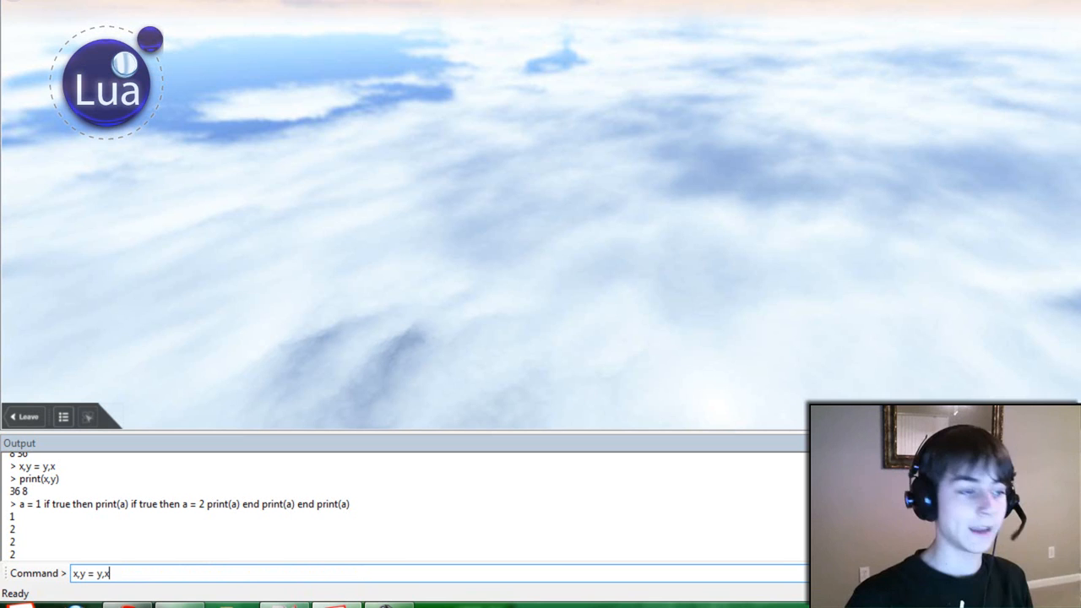
key(Up)
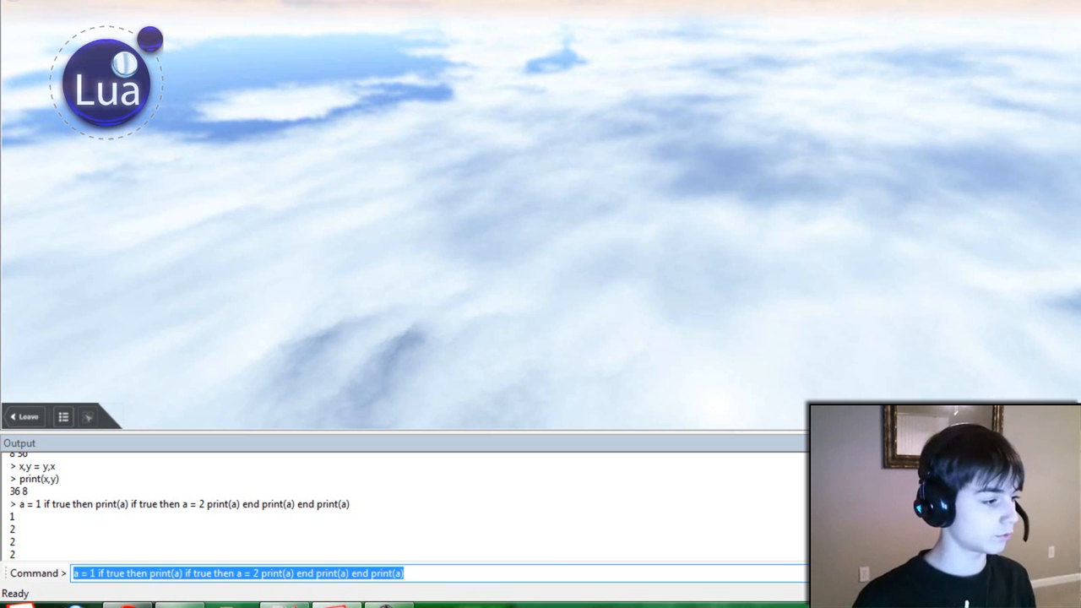
Make the inner a = 2 local, printing 1, 2, 1, 1, and open the Script
click(283, 573)
text(local )
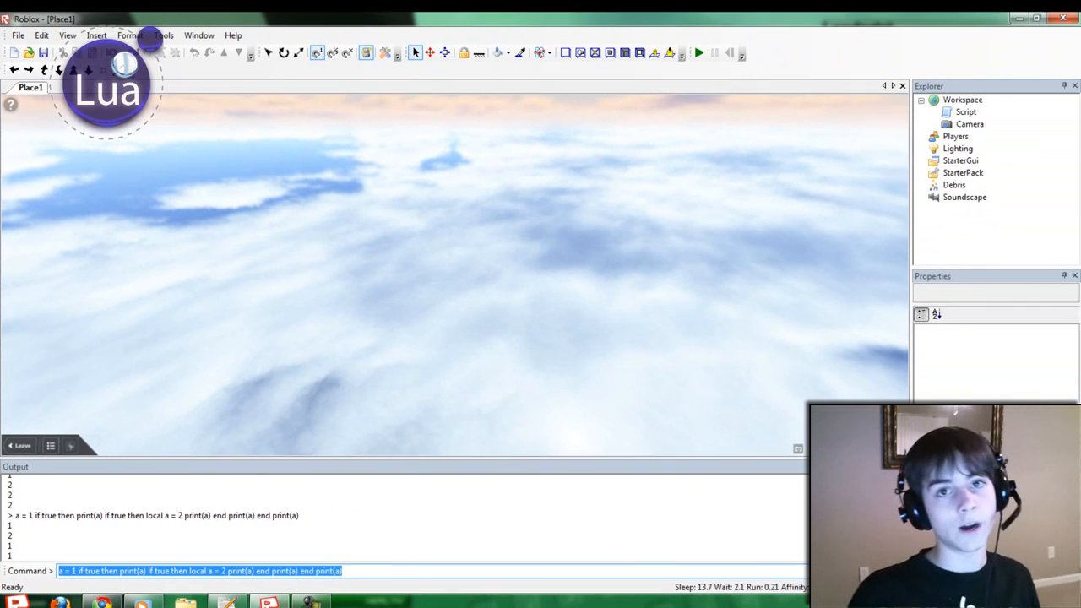
double_click(965, 112)
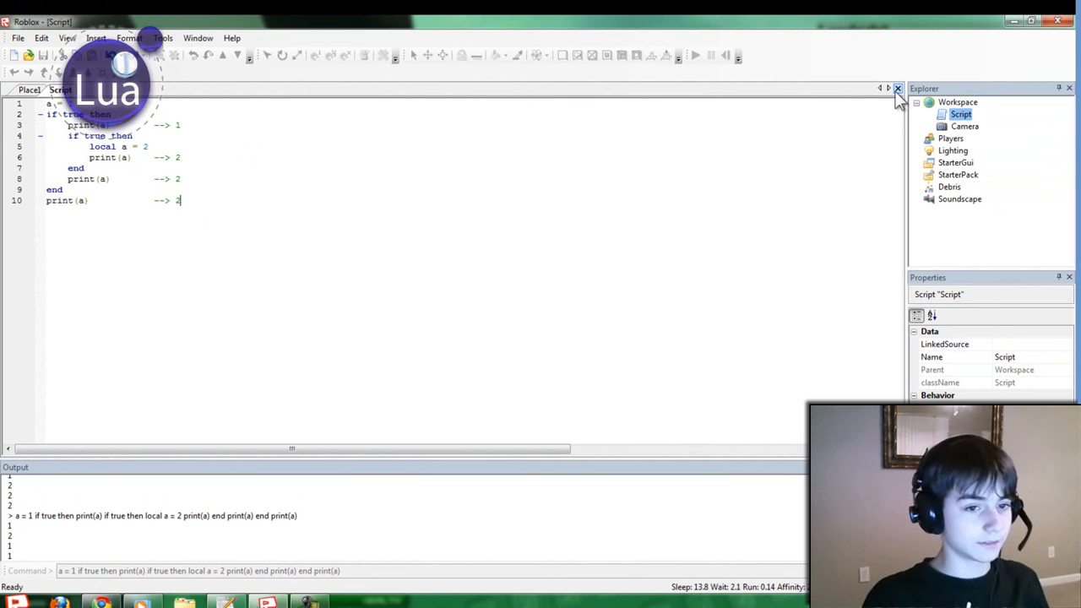
click(897, 88)
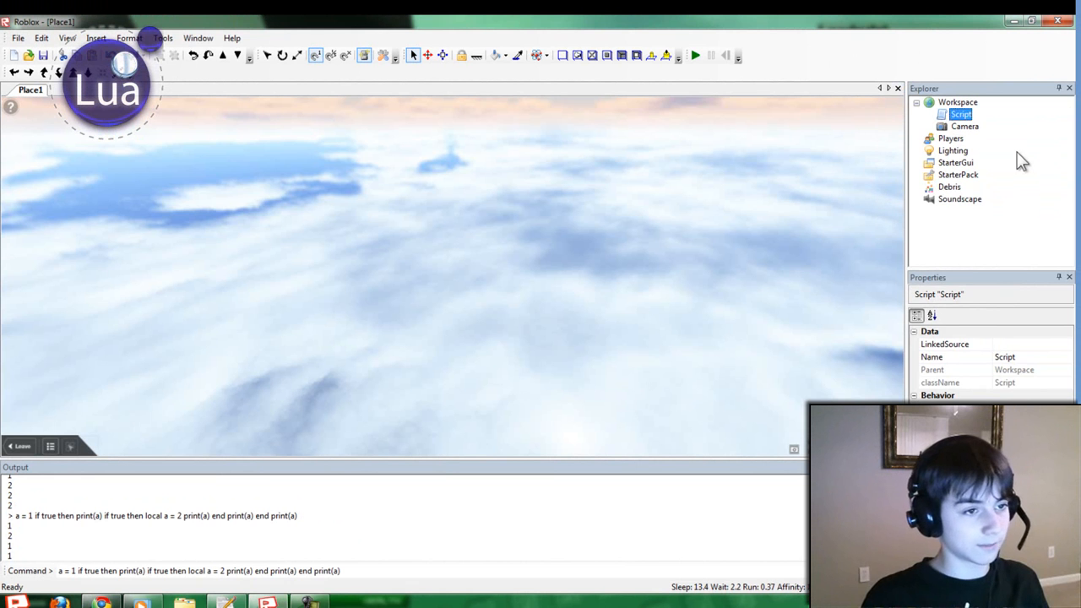
Print local word "Hello" inside and outside an if block, plus the local b/x5 tests
click(363, 570)
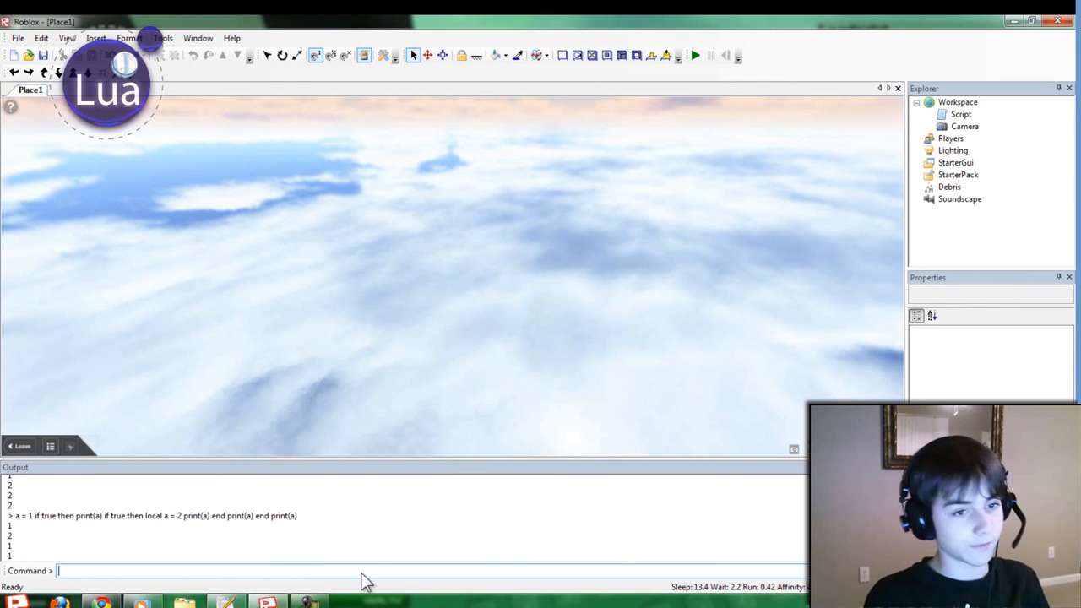
text(local word = "Hello)
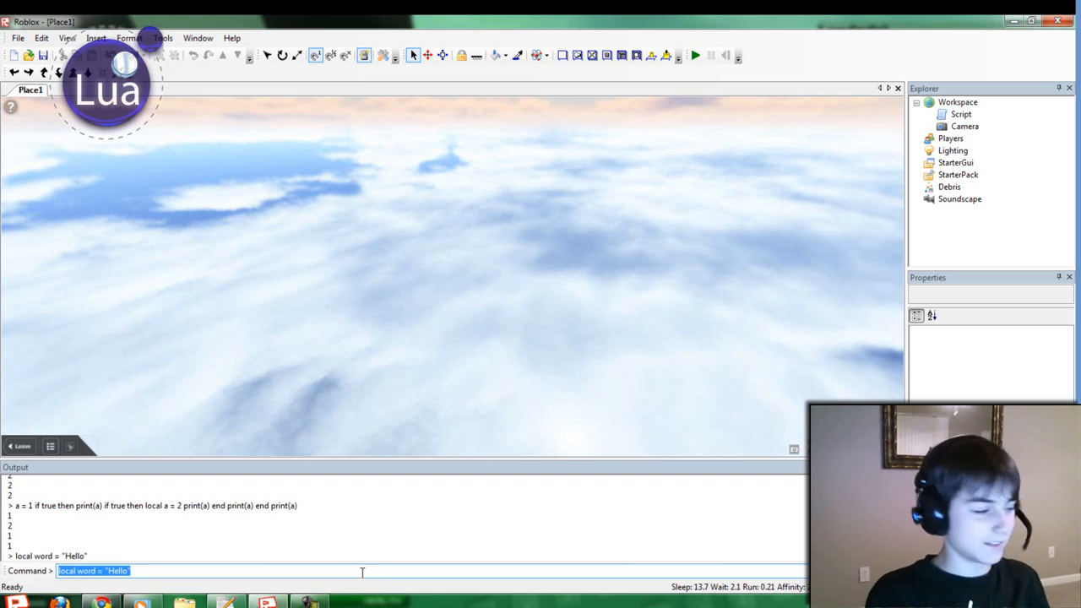
text(if true then local b)
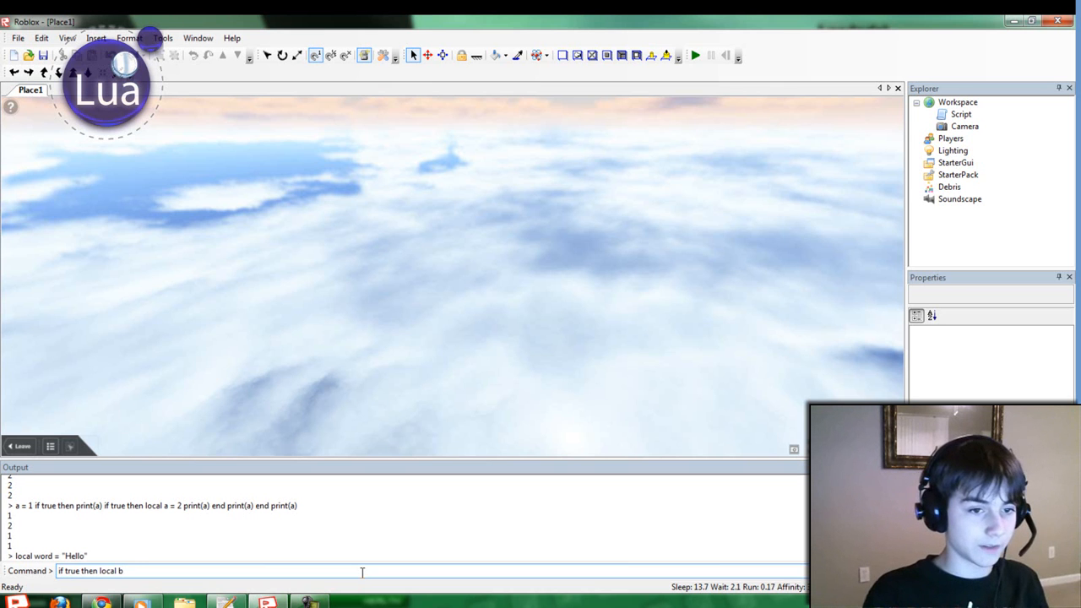
text(print(word)
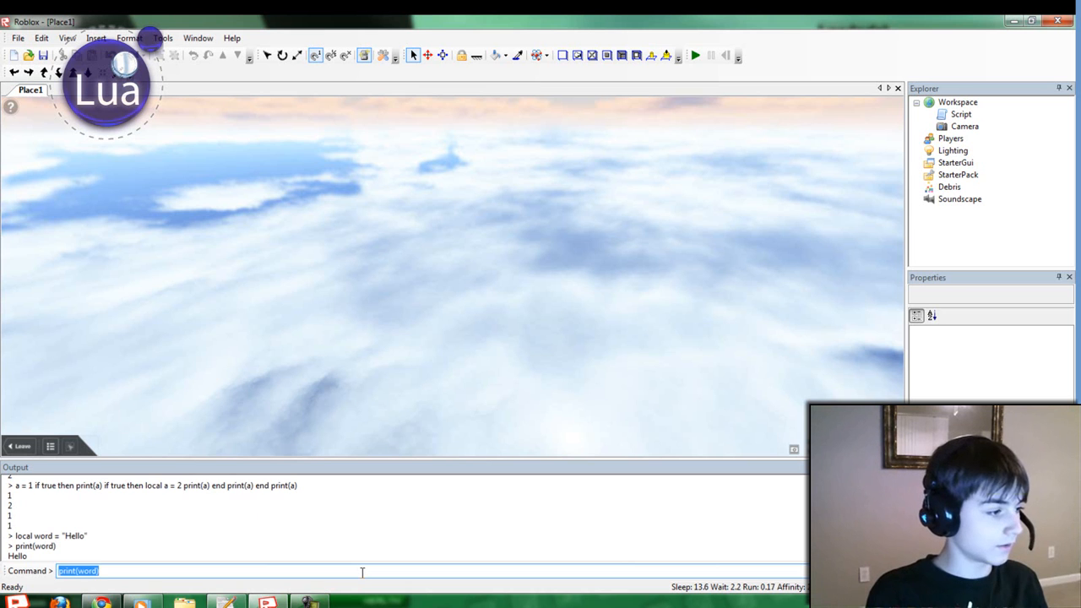
text(if true then)
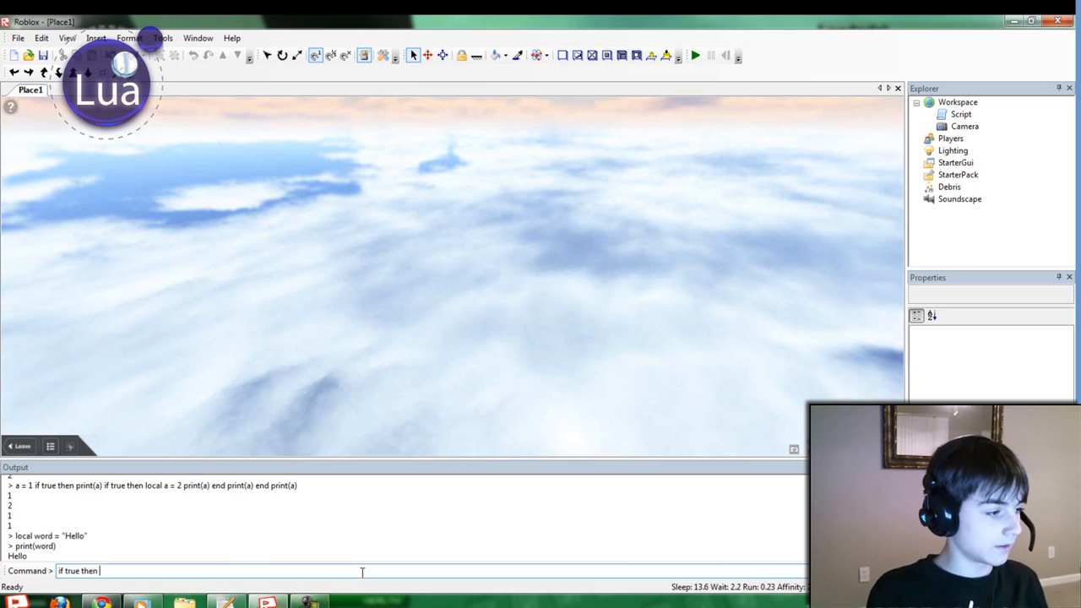
text(print(word)
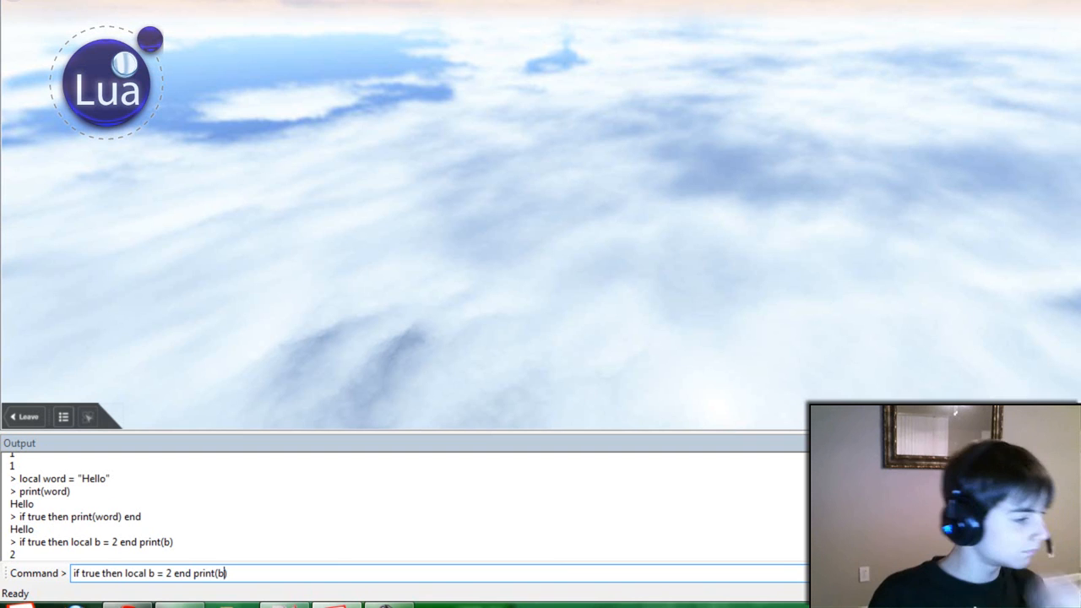
key(backspace)
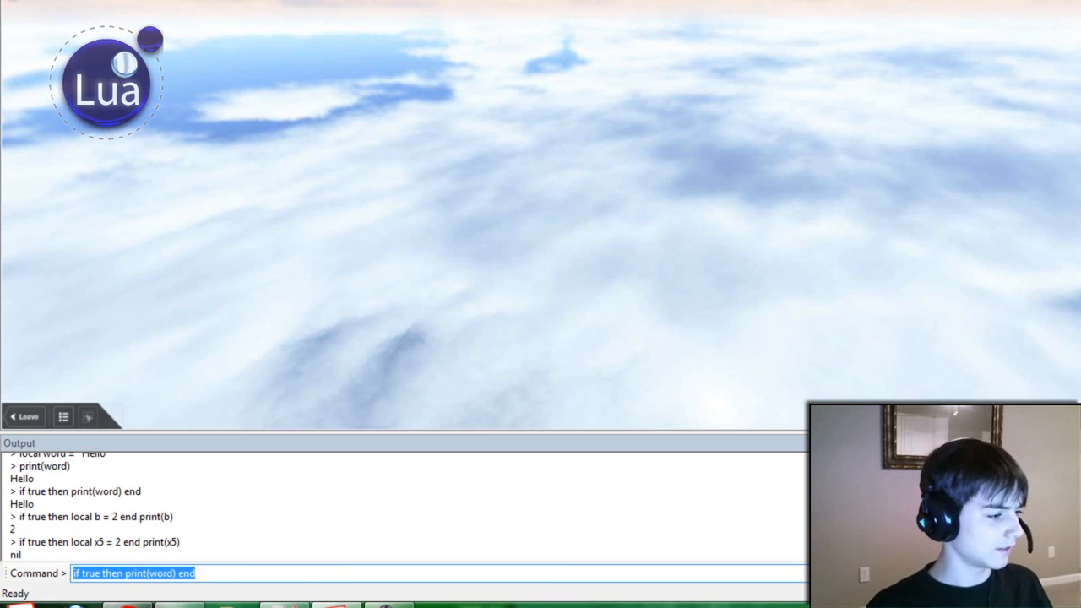
key(enter)
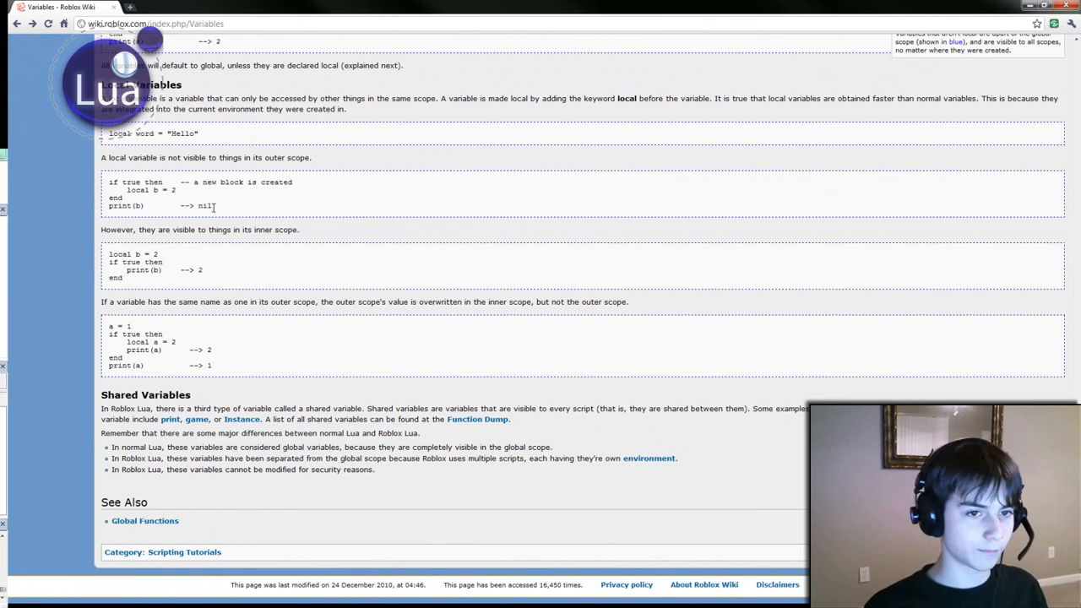
Scroll through the Local Variables examples and go to the Lua Help page
drag(109, 181, 213, 206)
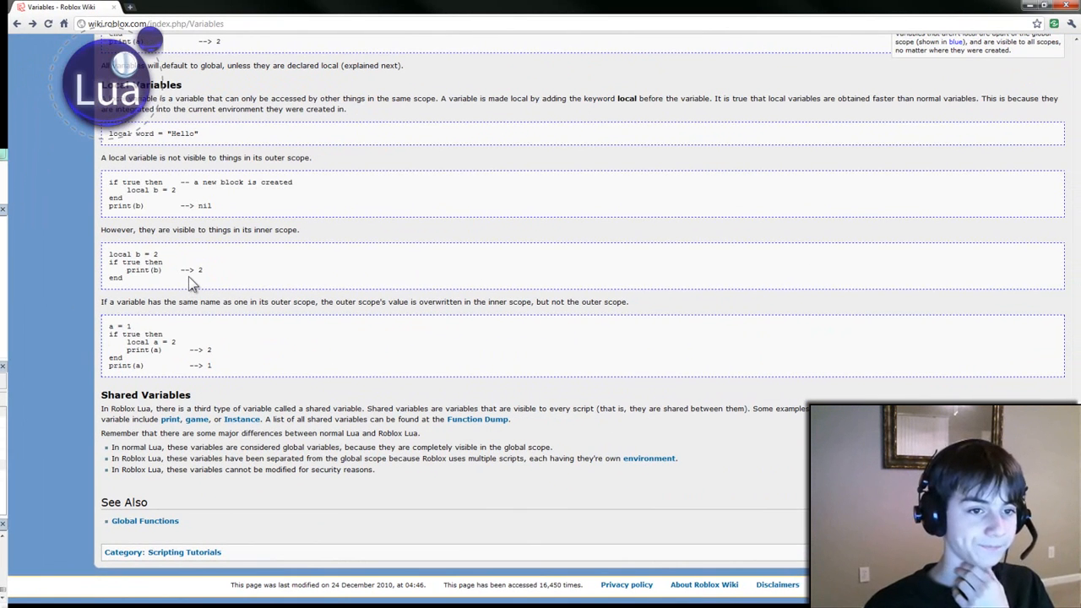
scroll(down, 3)
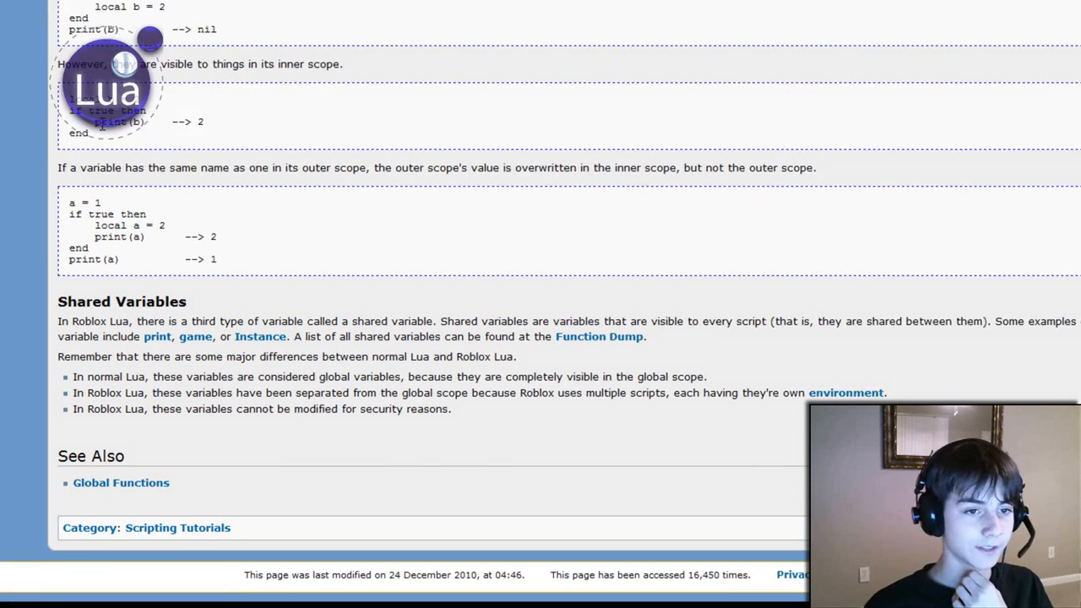
scroll(down, 3)
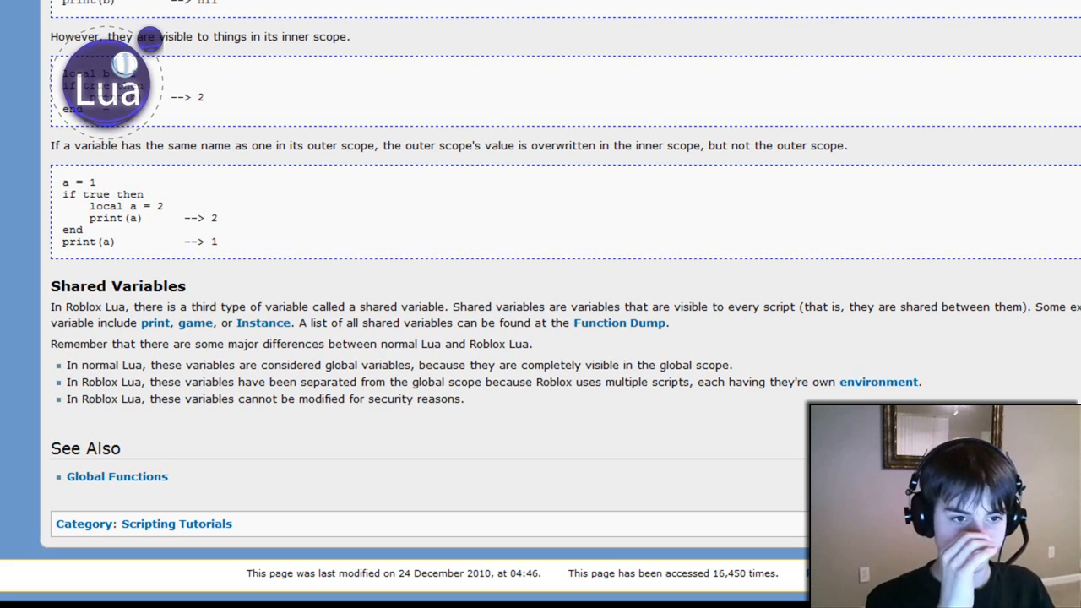
scroll(up, 3)
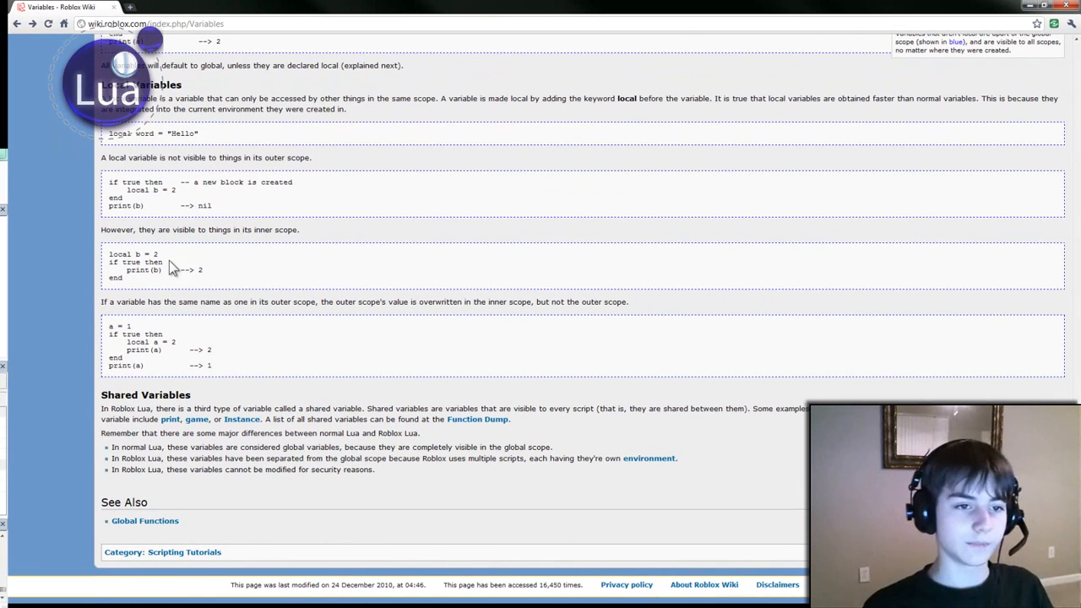
mouse_move(176, 255)
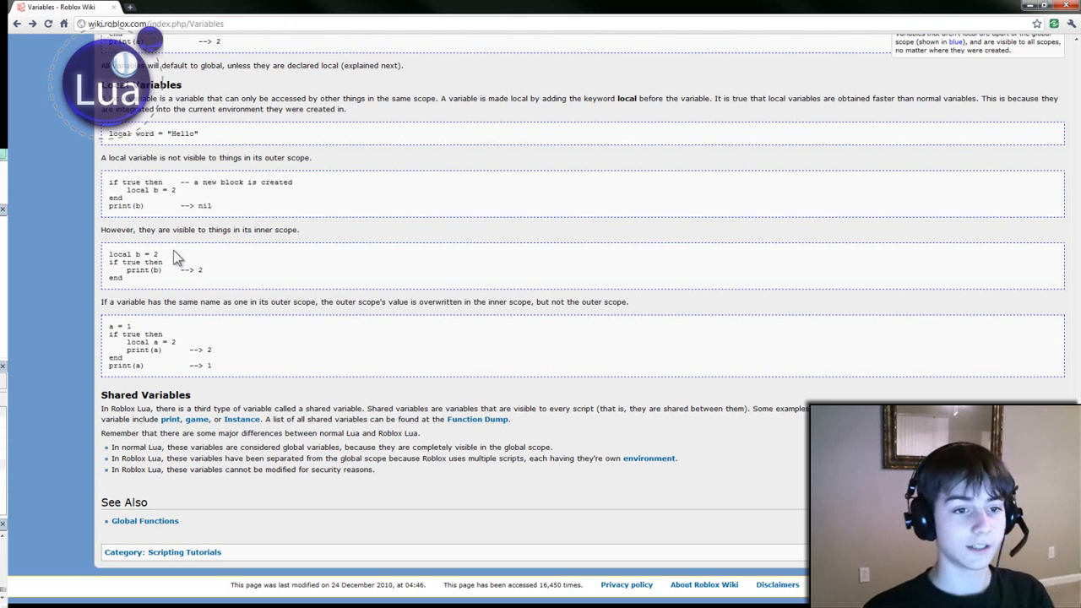
mouse_move(190, 301)
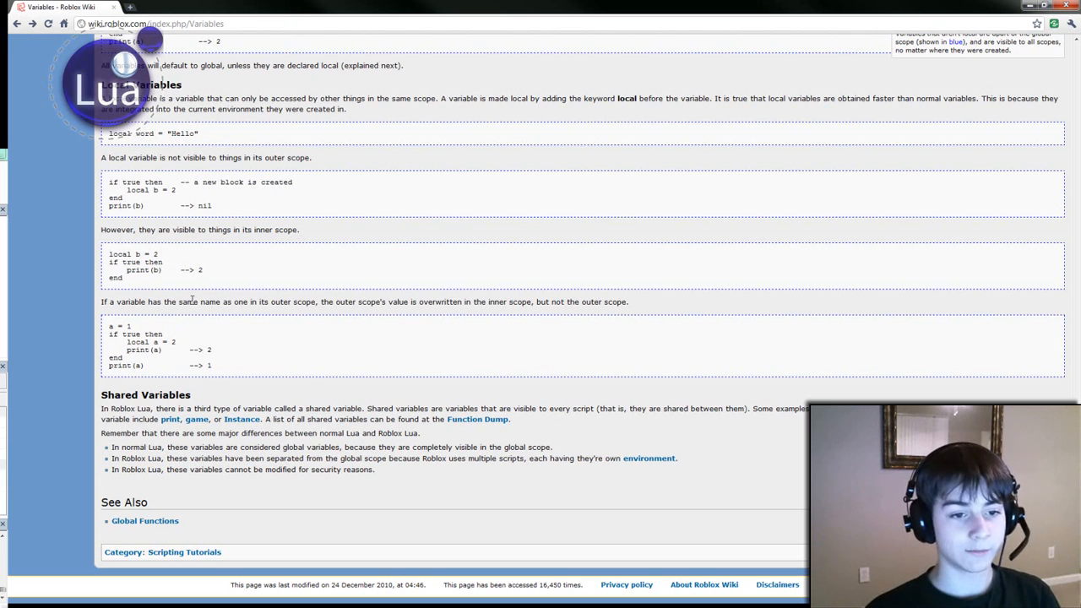
mouse_move(152, 334)
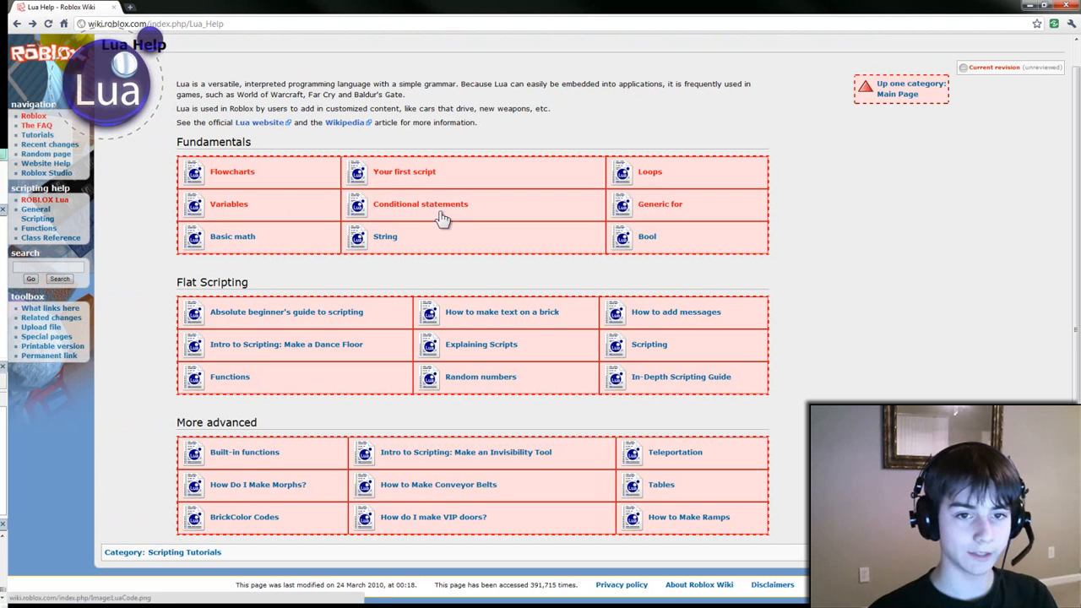
Open Conditional statements from the Fundamentals table and scroll to the Elseif flowchart
click(420, 204)
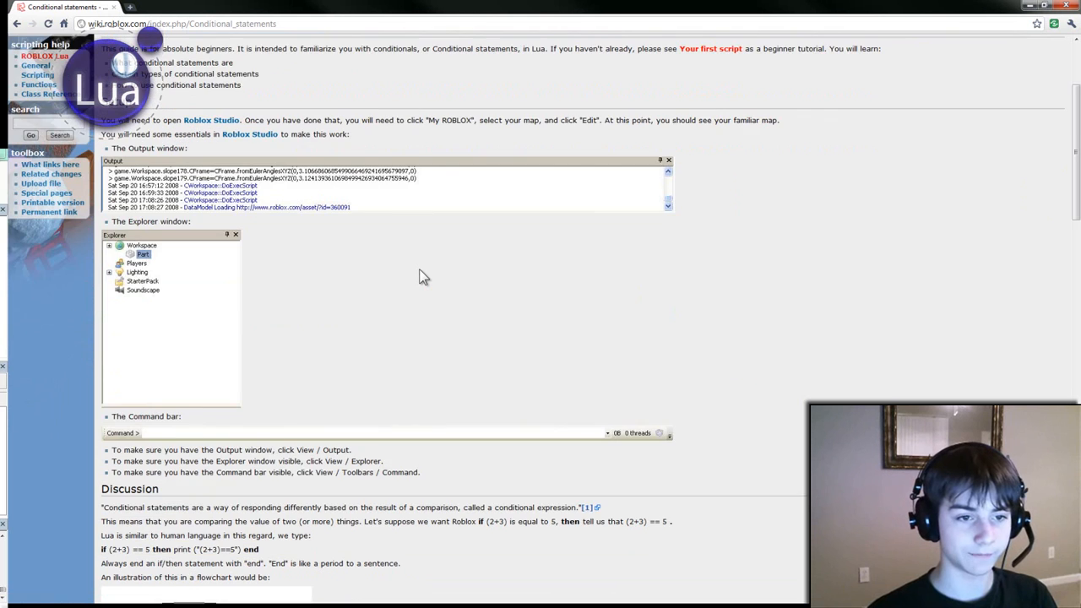
scroll(down, 3)
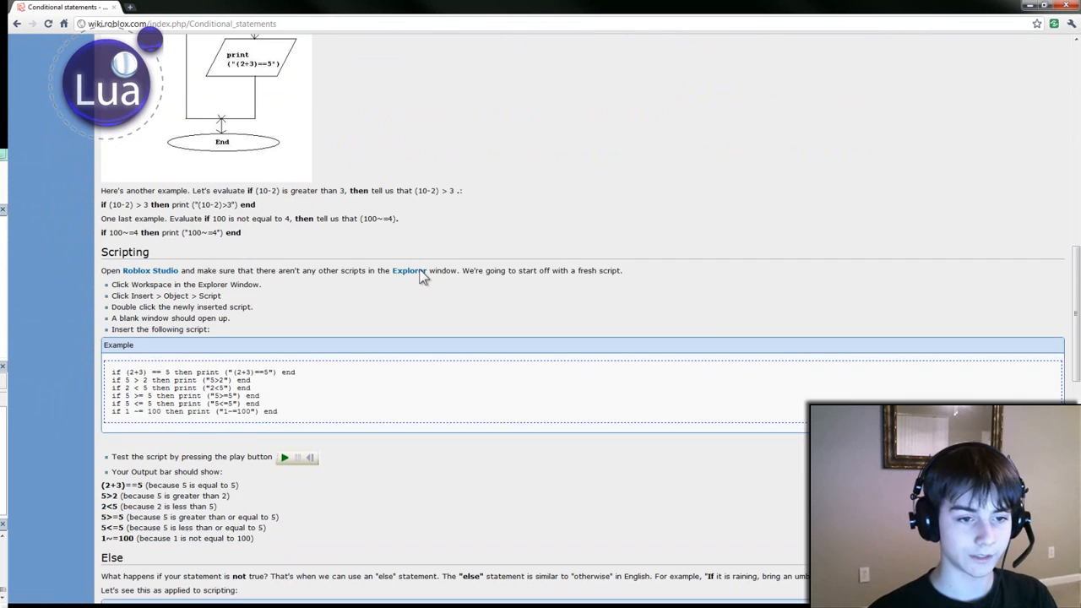
scroll(down, 3)
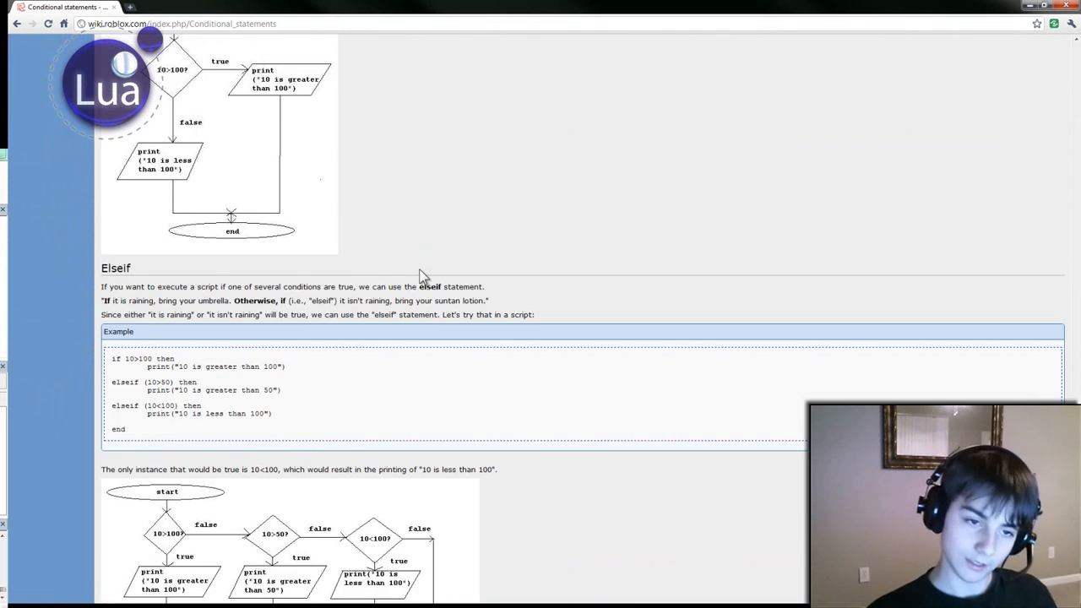
scroll(down, 3)
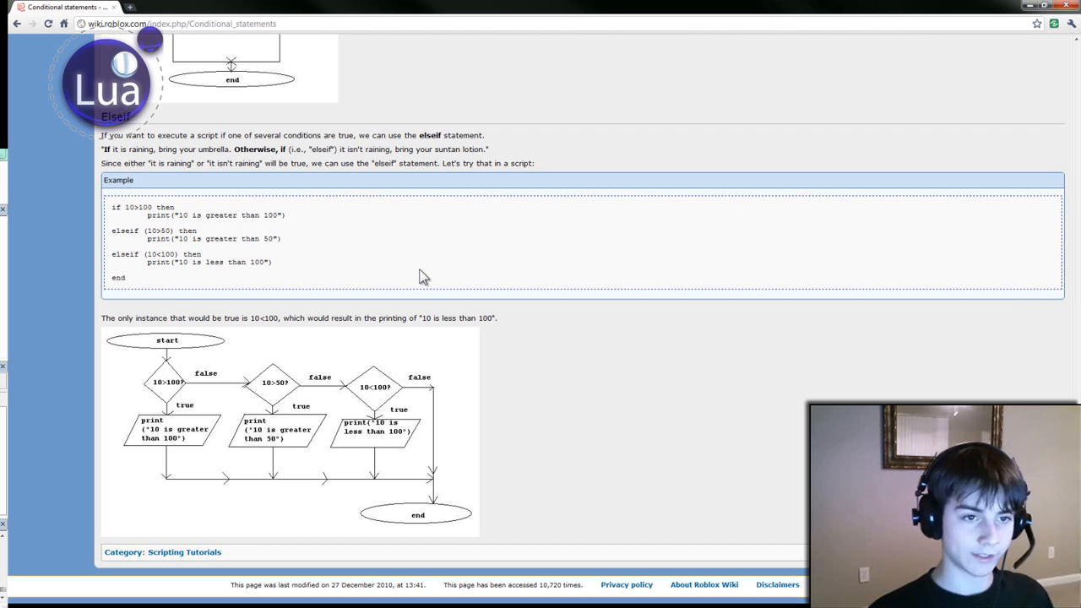